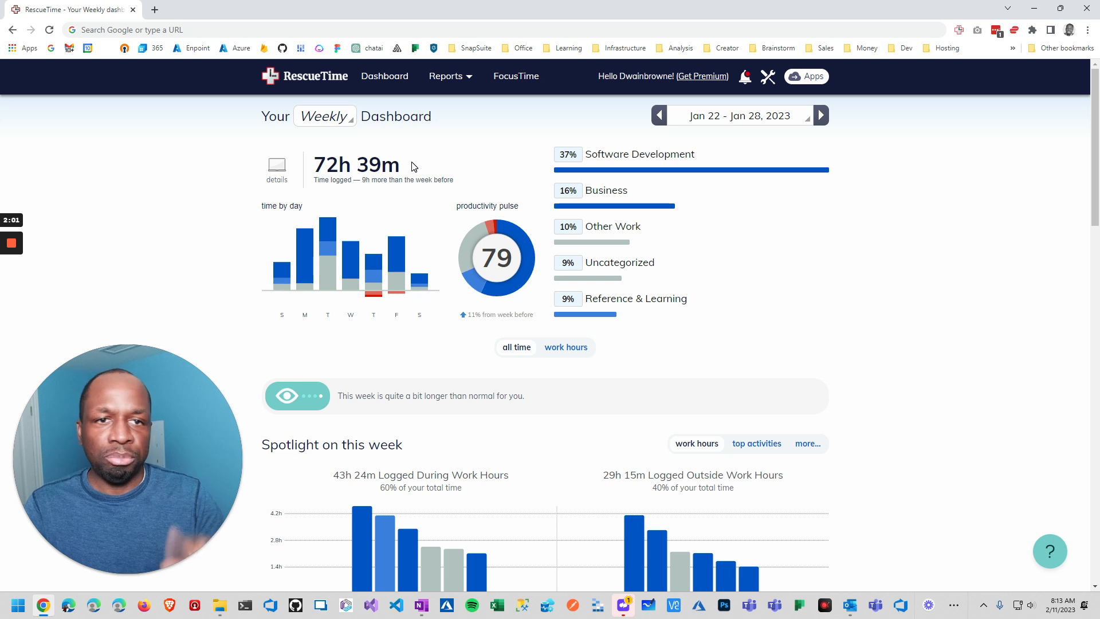
pyautogui.moveTo(904, 94)
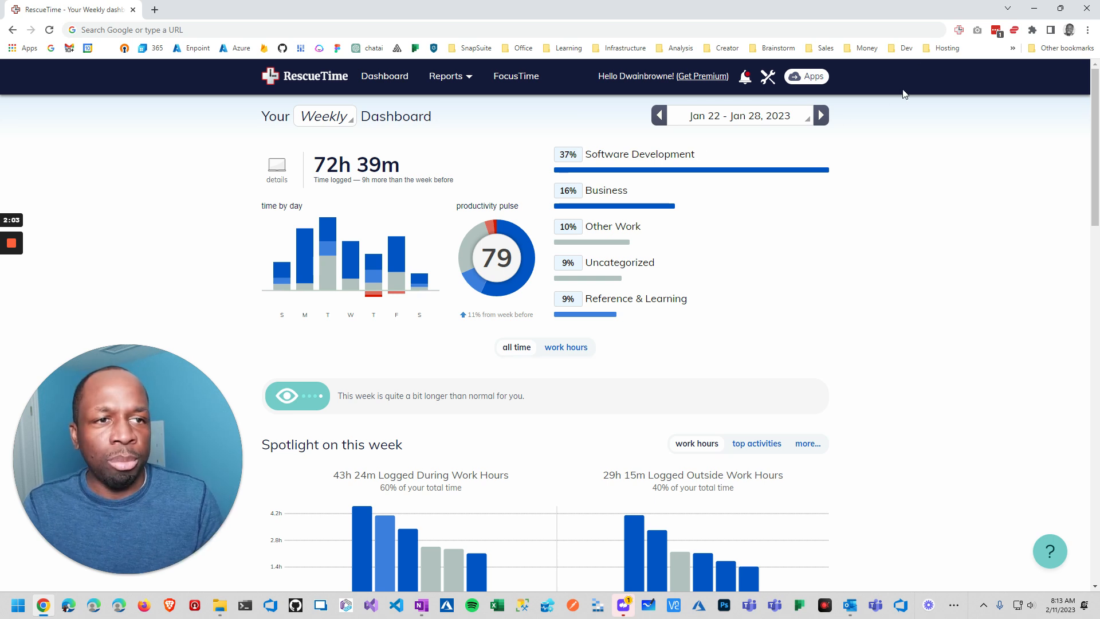
pyautogui.moveTo(158, 20)
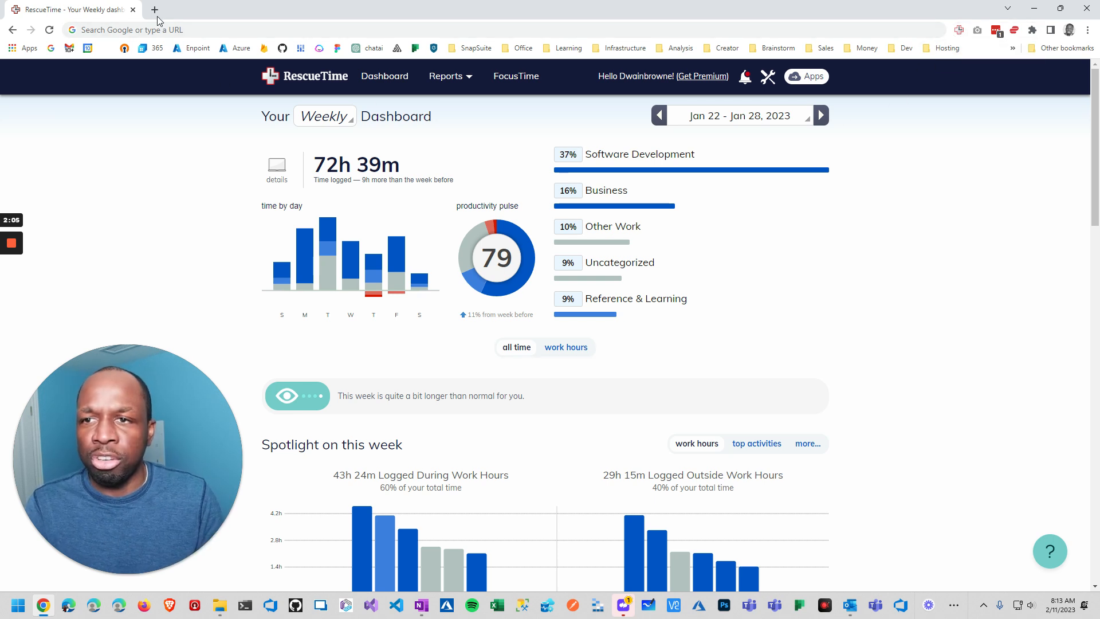
# - Load rescuetime.com/dashboard in a new tab, view the public home page, and return to the weekly dashboard
pyautogui.click(154, 9)
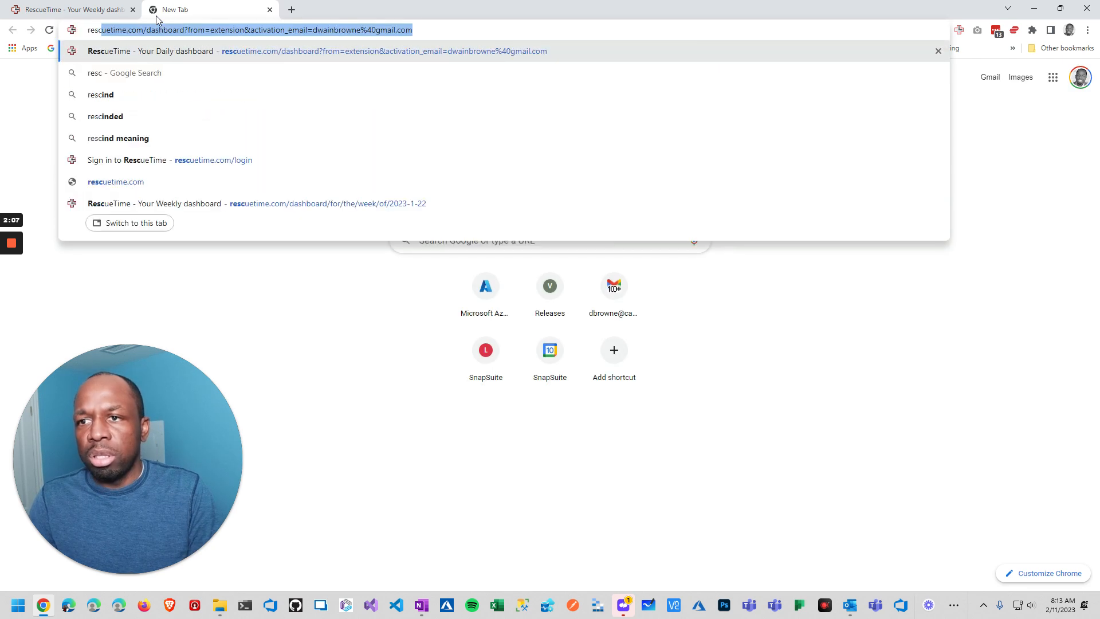
pyautogui.write('rescuetime.com/dashboard?from=extension&activation_email=dwainbrowne%40gmail.com')
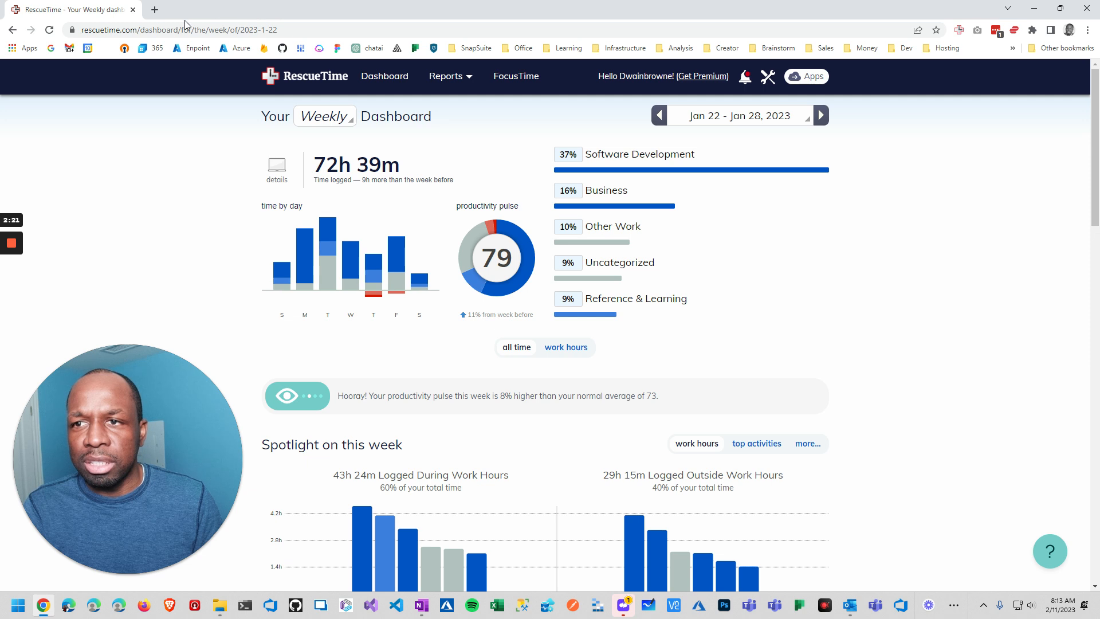
pyautogui.click(211, 29)
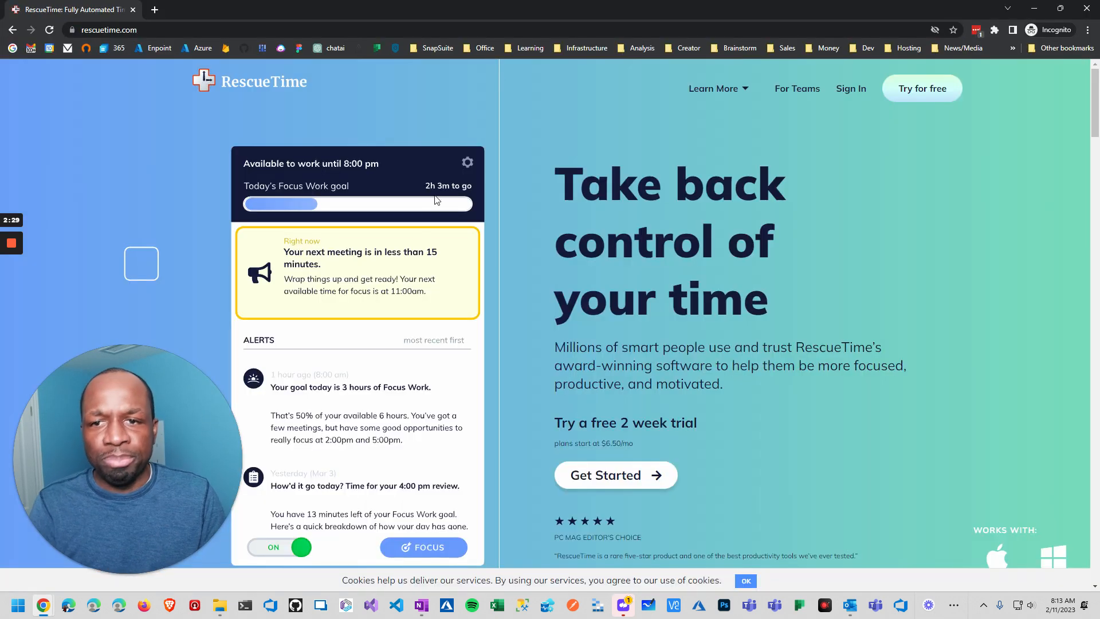
pyautogui.scroll(-3)
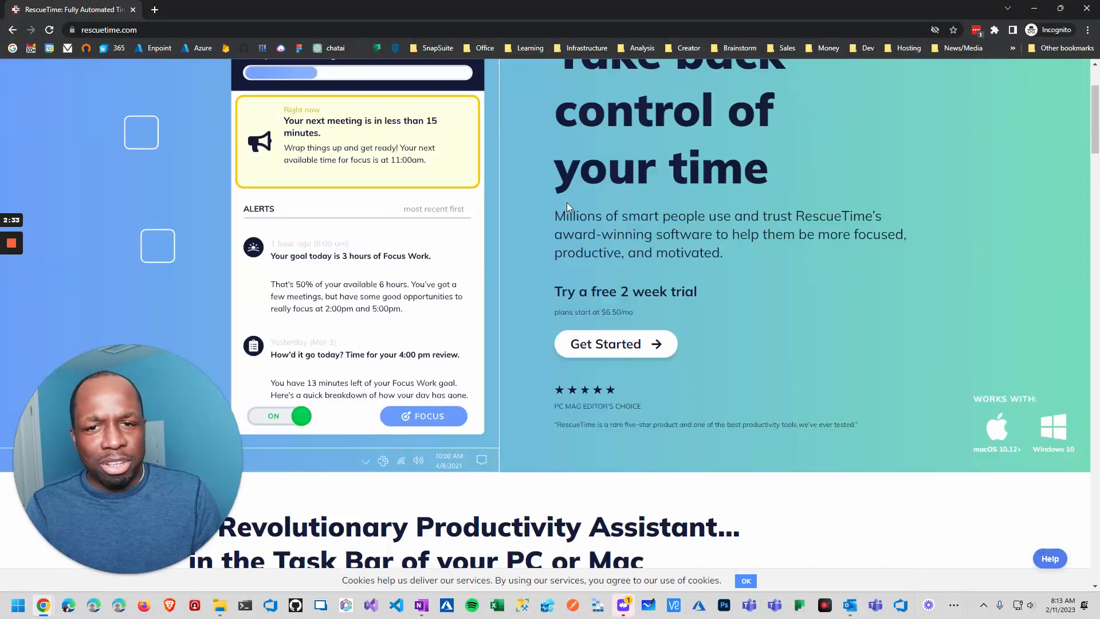
pyautogui.click(713, 88)
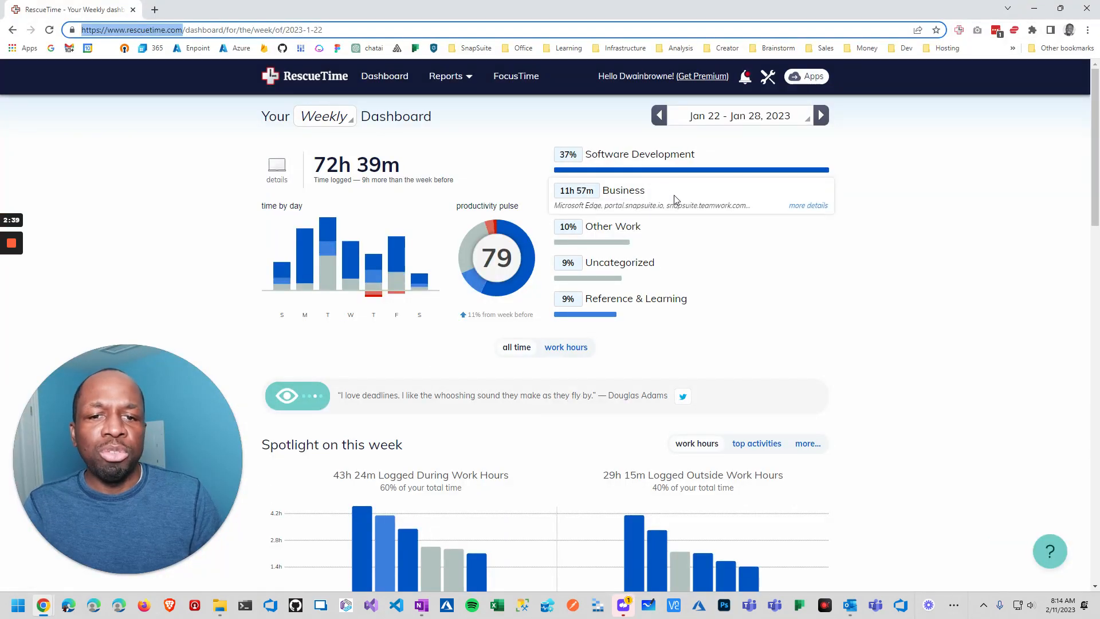
# - Browse the weekly dashboard and review today's productivity summary, then dismiss it
pyautogui.scroll(-3)
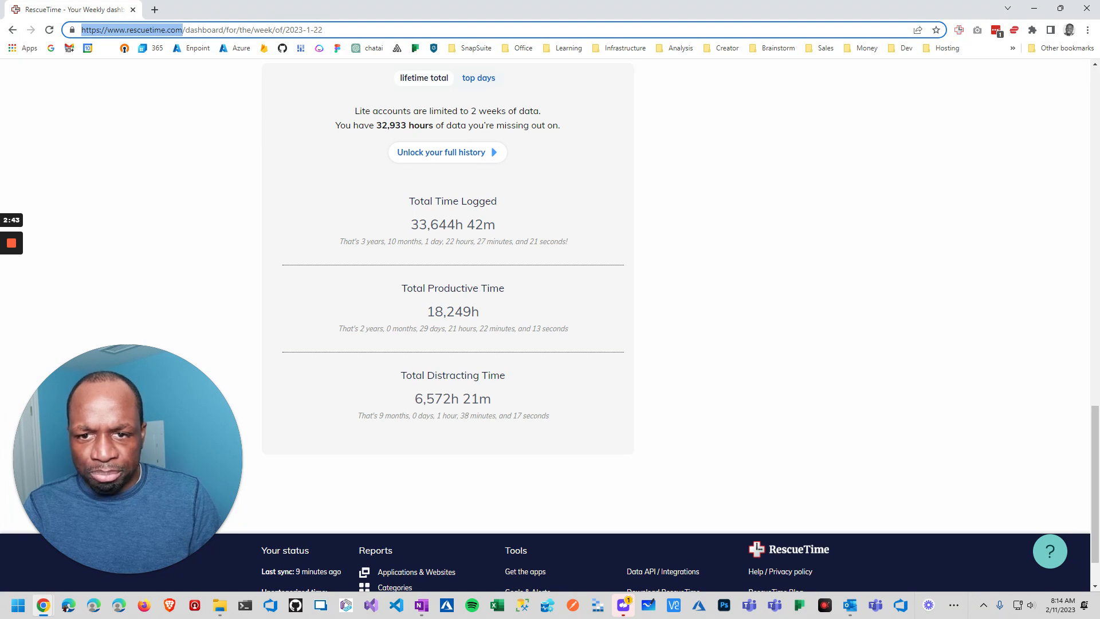
pyautogui.moveTo(419, 238)
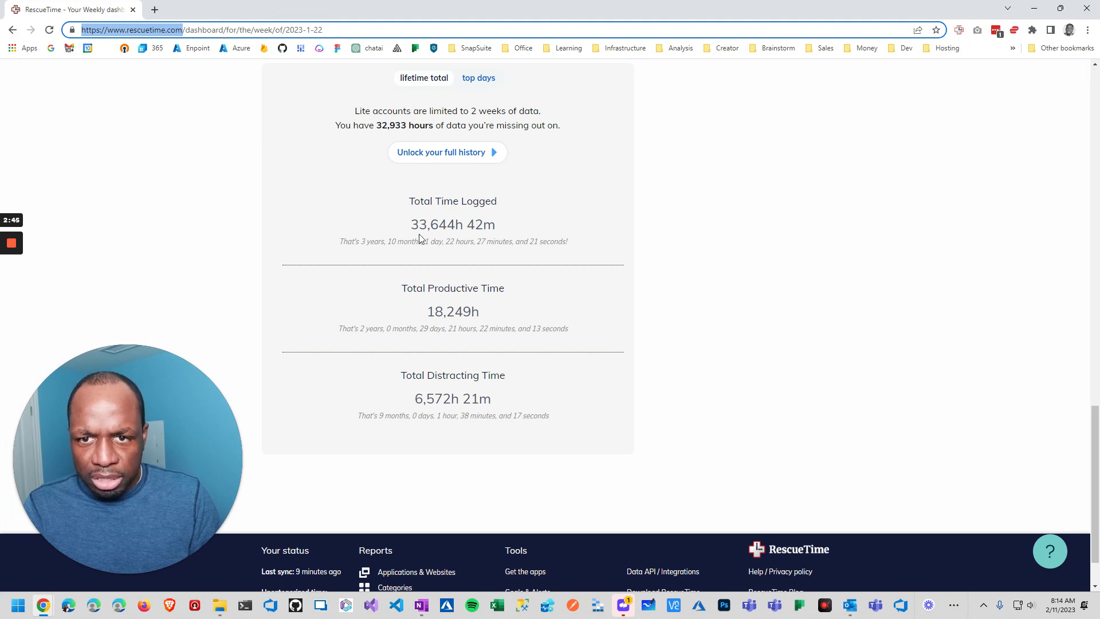
pyautogui.scroll(3)
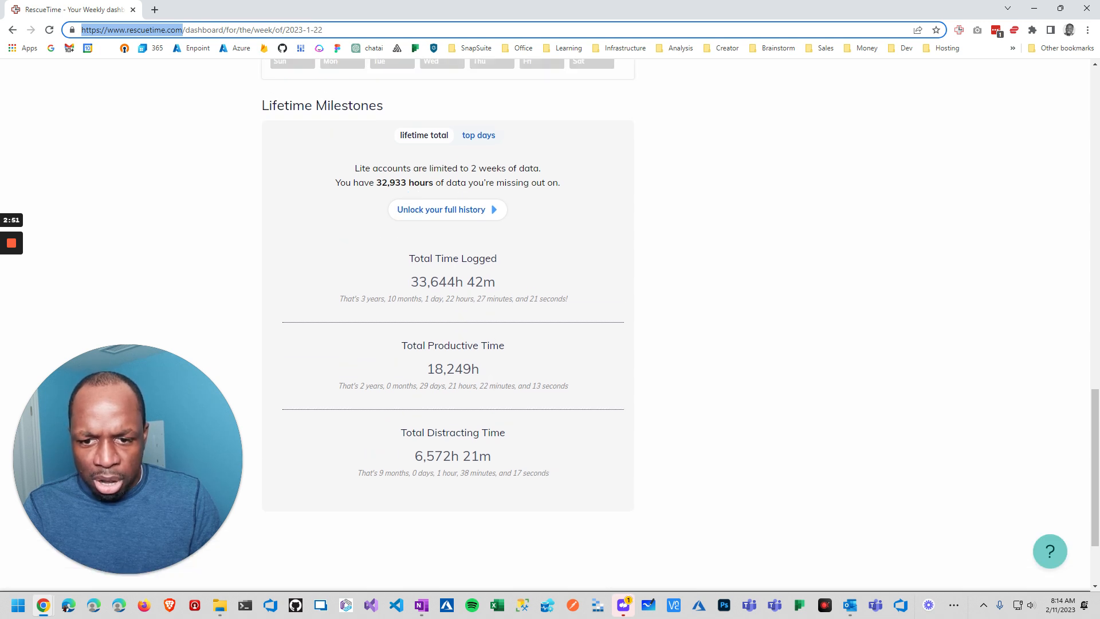
pyautogui.doubleClick(452, 455)
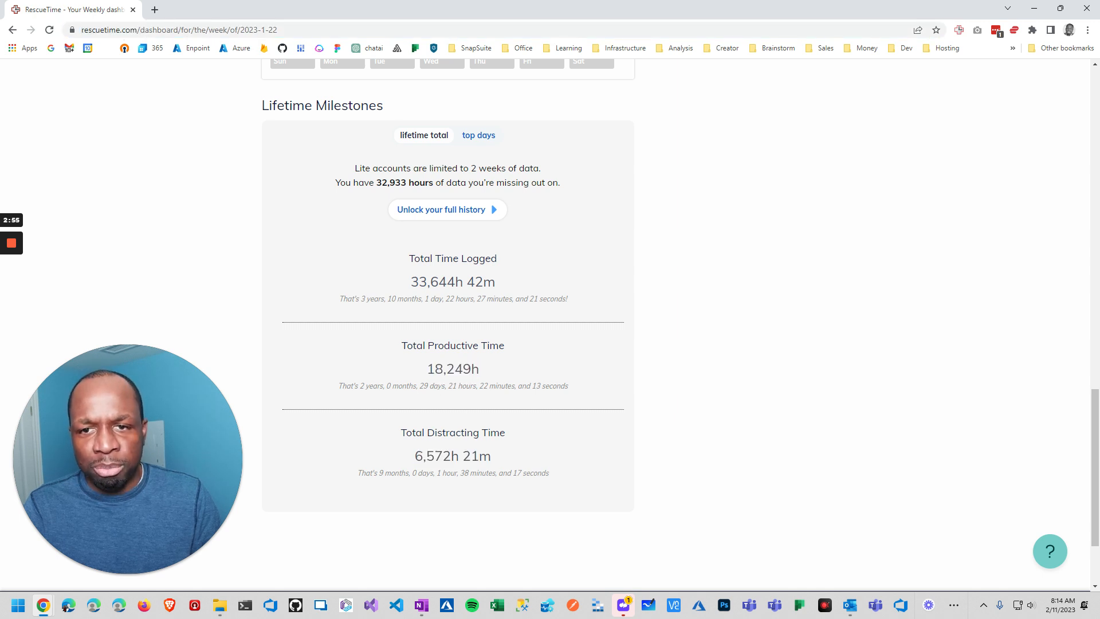
pyautogui.scroll(3)
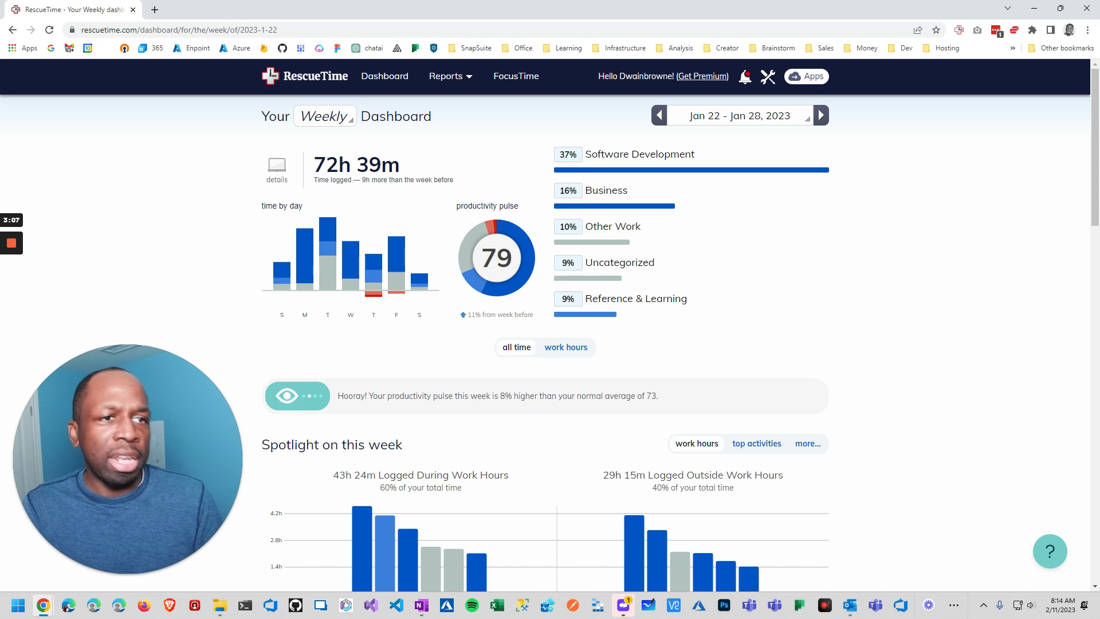
pyautogui.moveTo(1010, 214)
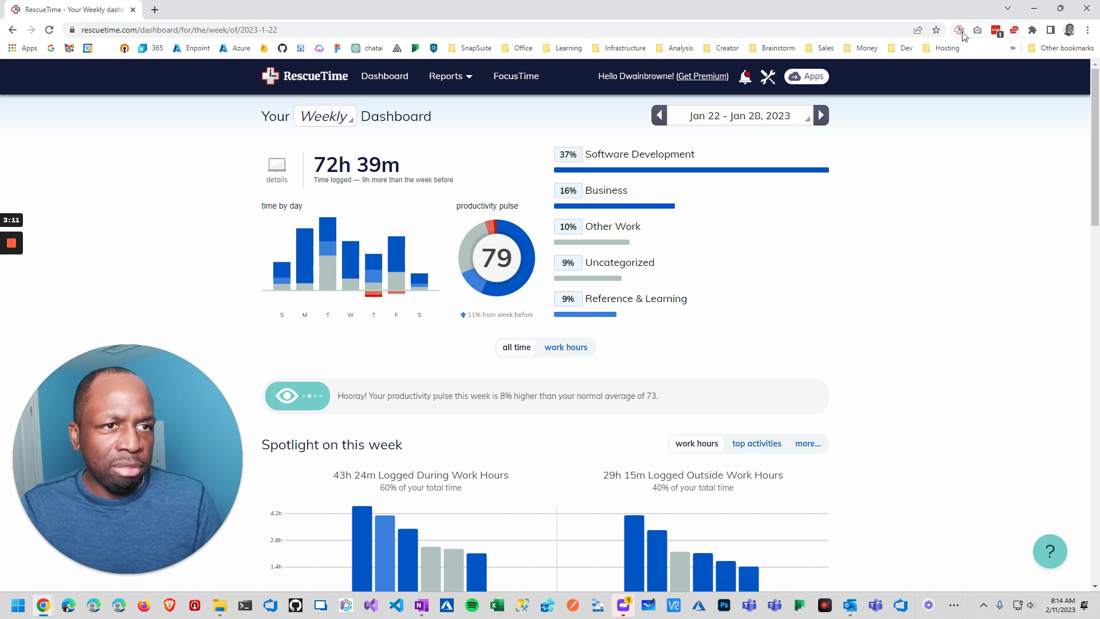
pyautogui.click(960, 30)
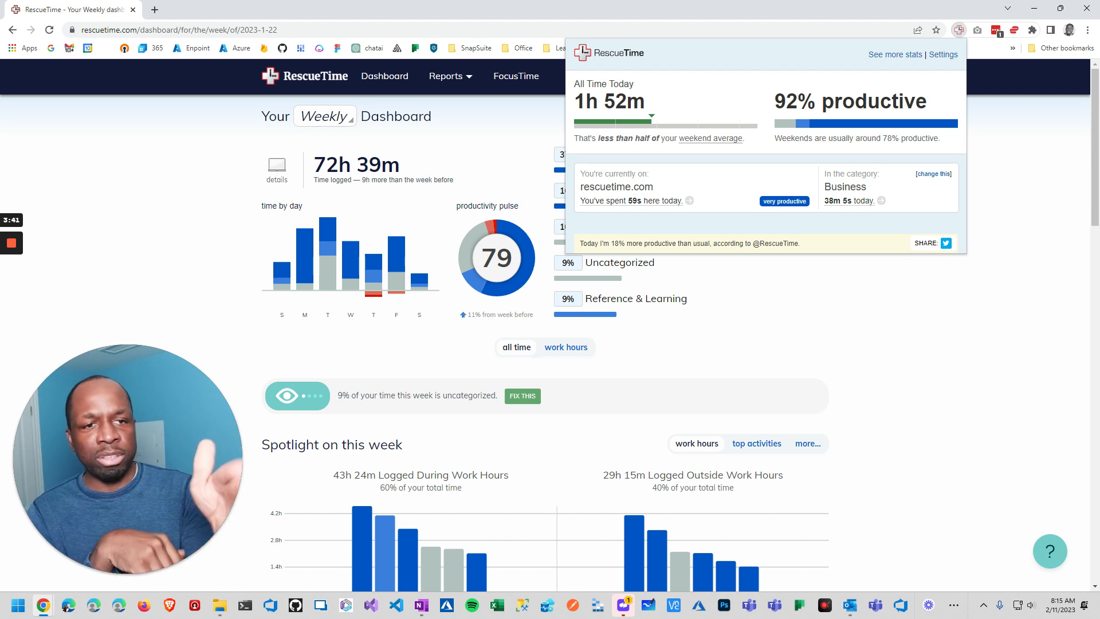
pyautogui.click(698, 332)
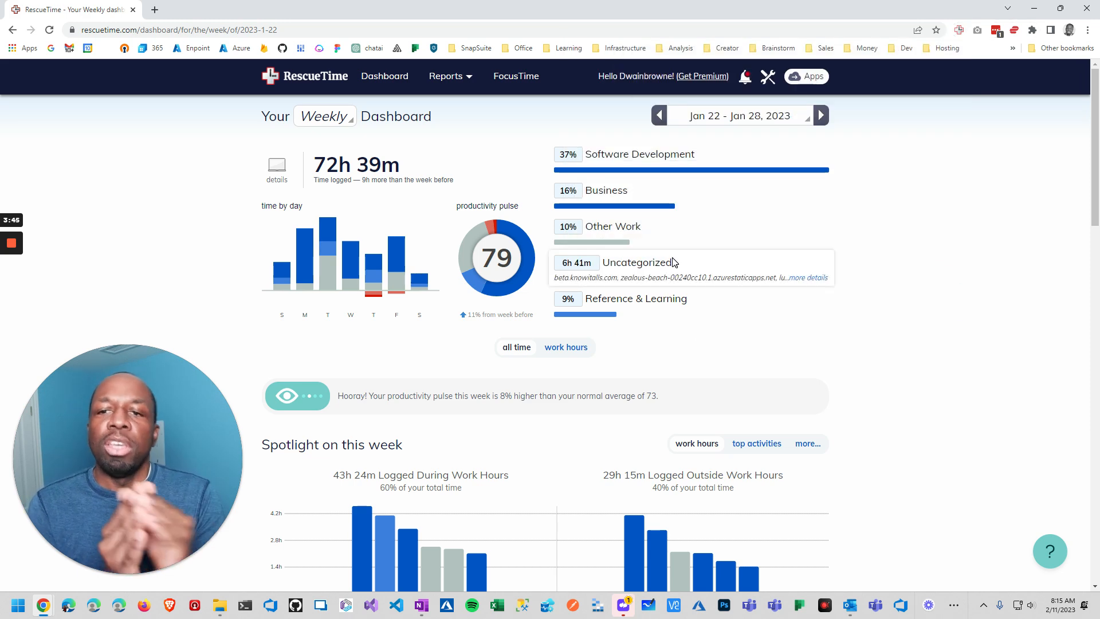
pyautogui.moveTo(872, 131)
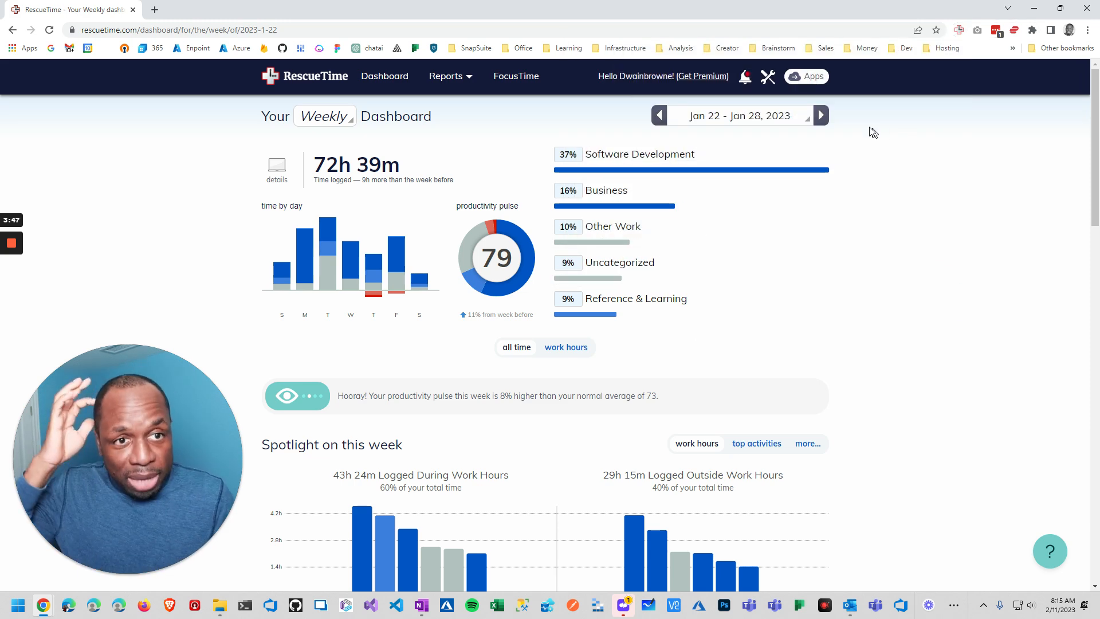
# - Step the dashboard from Feb 5–11 back through Jan 29–Feb 4 to the Jan 22–28 week
pyautogui.click(821, 114)
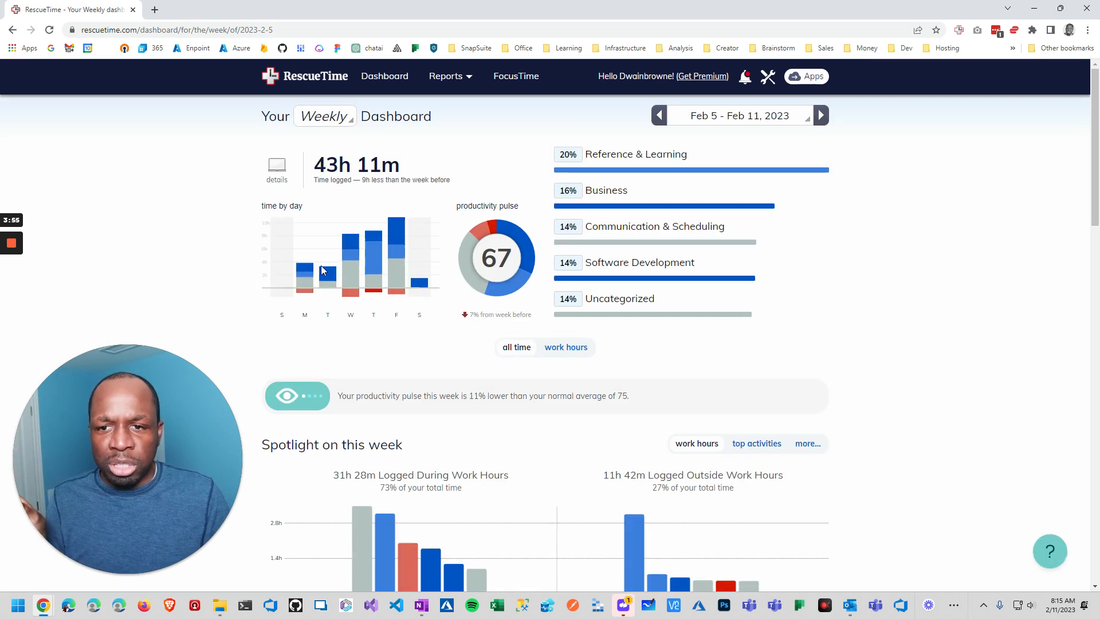
pyautogui.moveTo(305, 270)
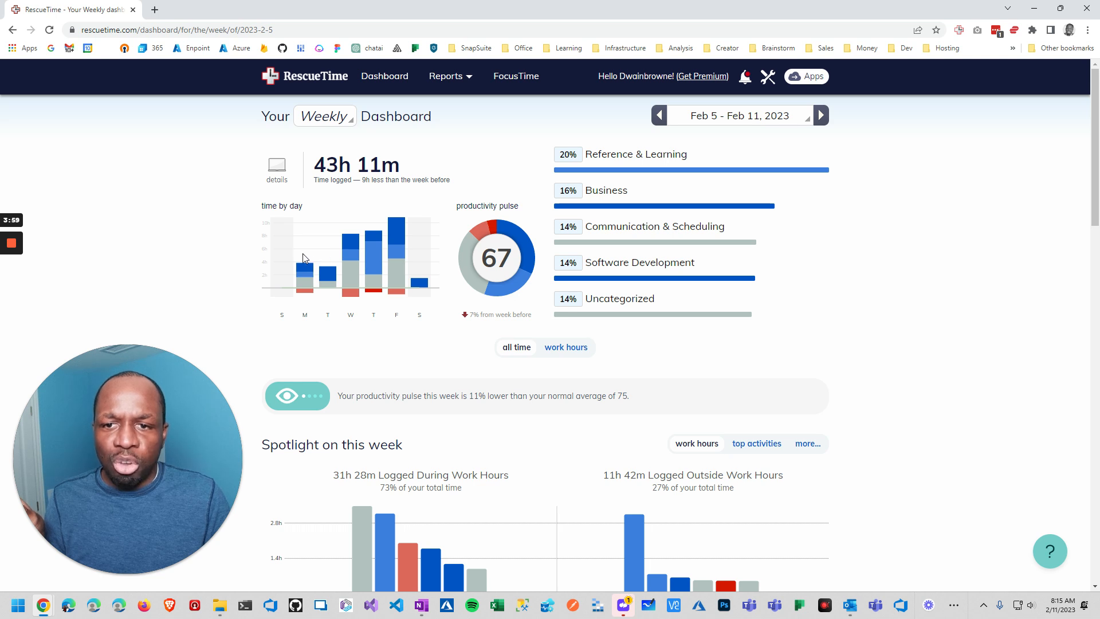
pyautogui.moveTo(333, 271)
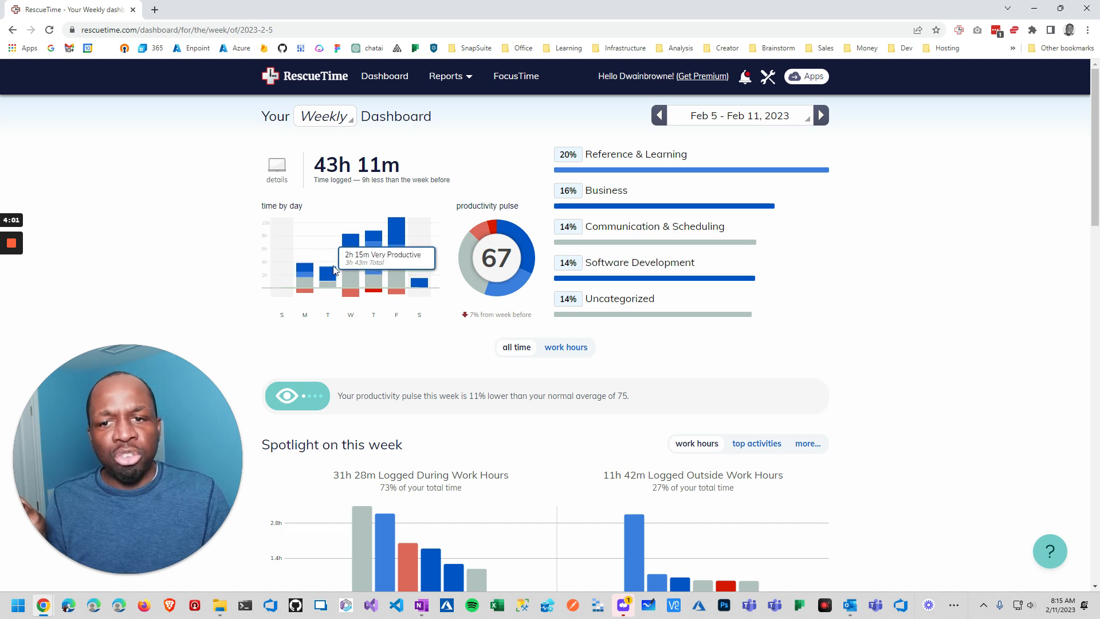
pyautogui.moveTo(396, 226)
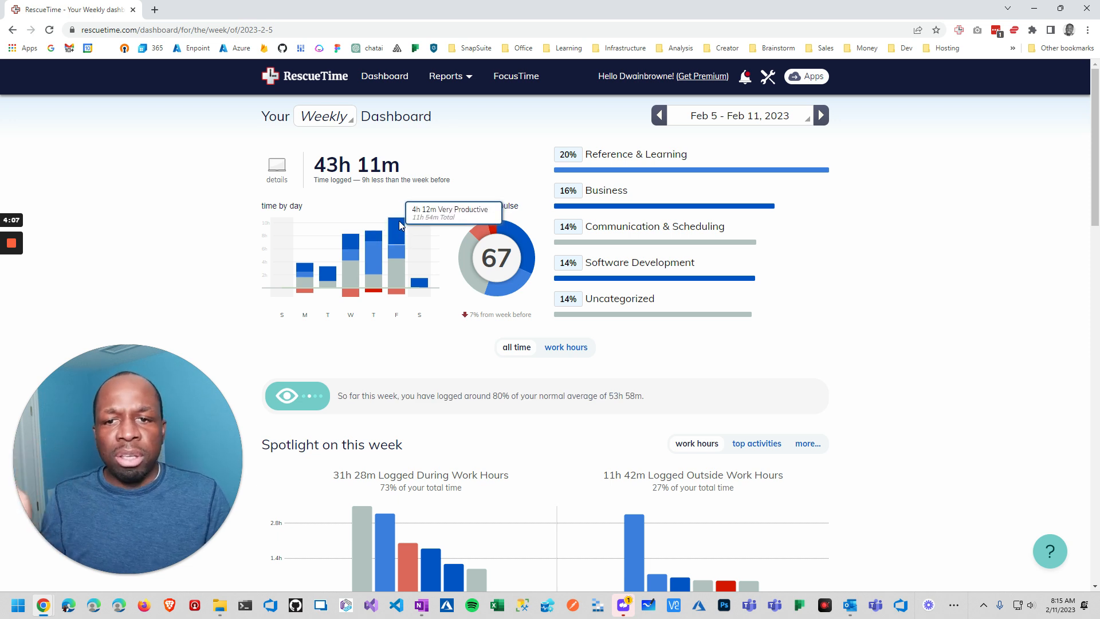
pyautogui.moveTo(402, 243)
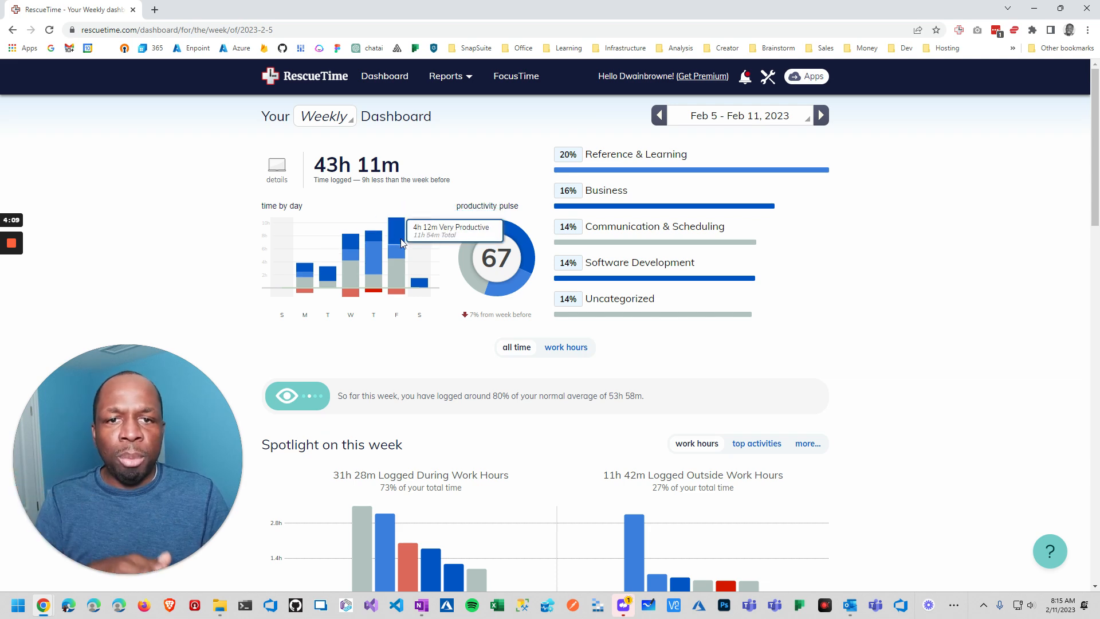
pyautogui.click(658, 114)
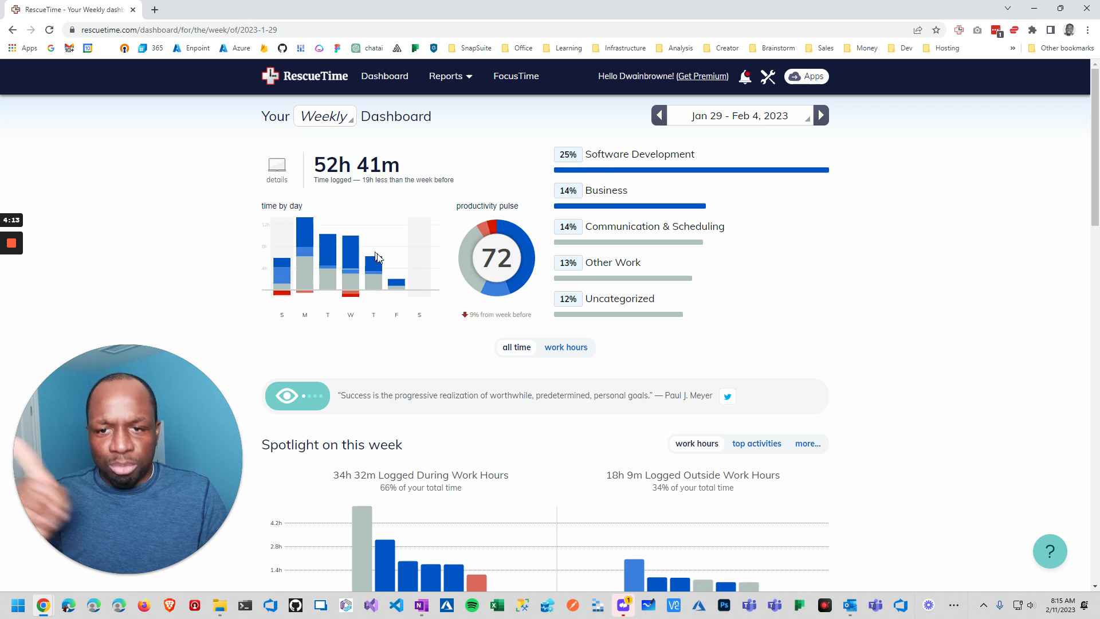
pyautogui.moveTo(397, 283)
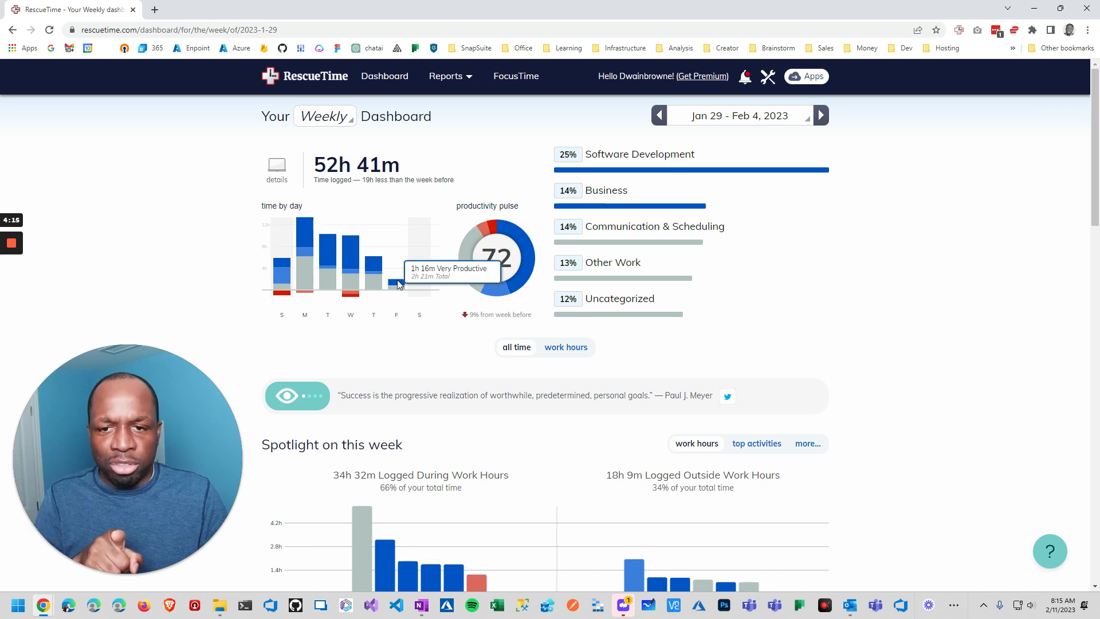
pyautogui.moveTo(370, 258)
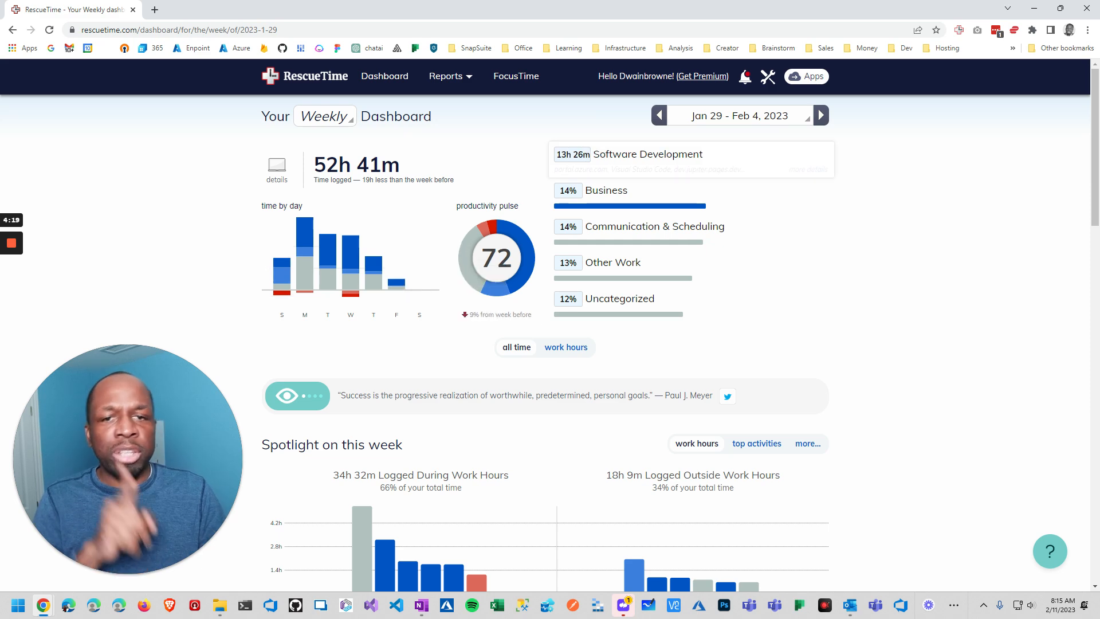
pyautogui.click(657, 115)
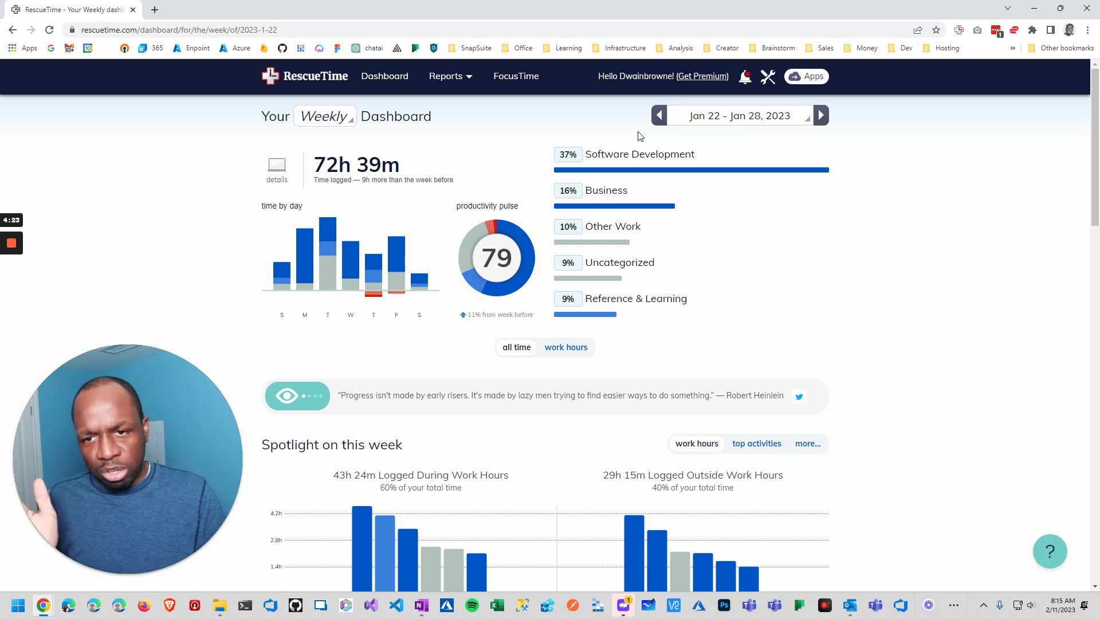
pyautogui.moveTo(392, 209)
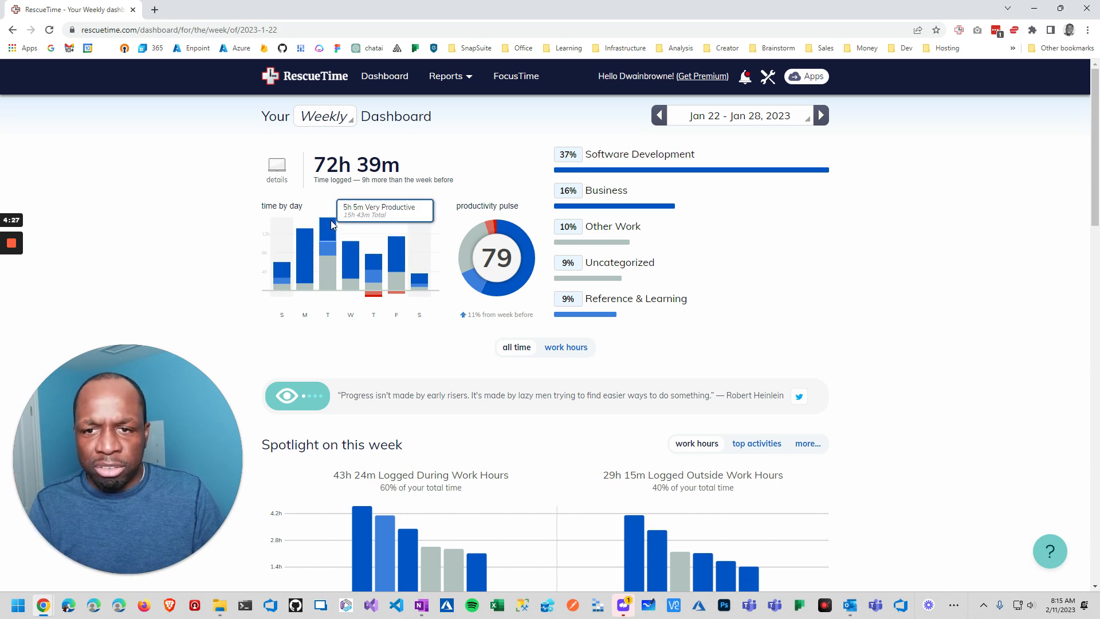
pyautogui.moveTo(280, 261)
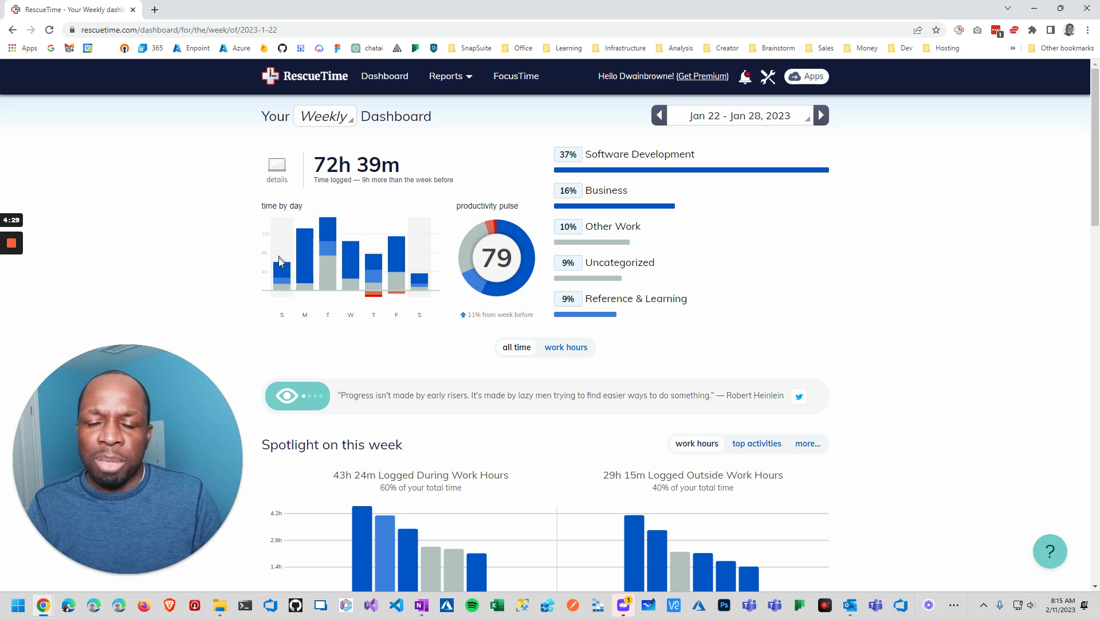
pyautogui.moveTo(281, 260)
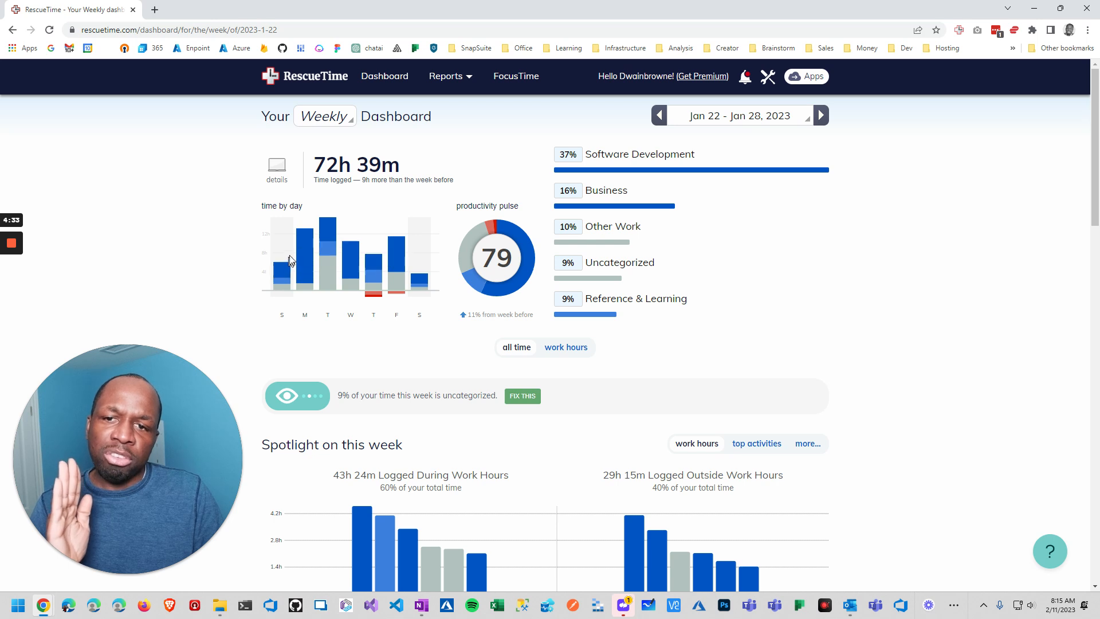
pyautogui.moveTo(361, 225)
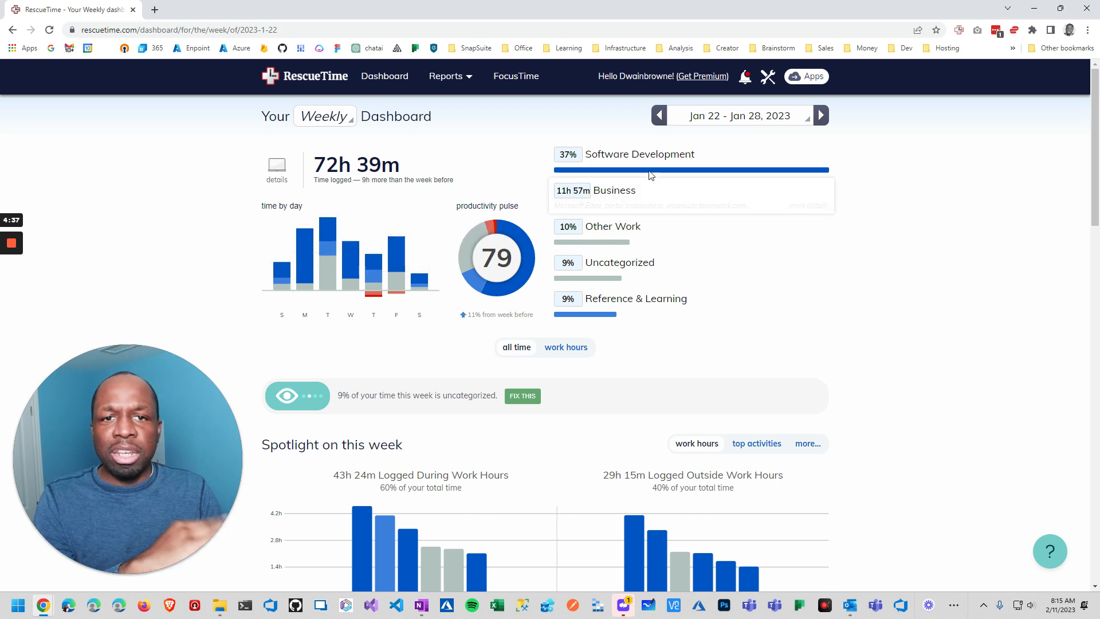
pyautogui.click(657, 115)
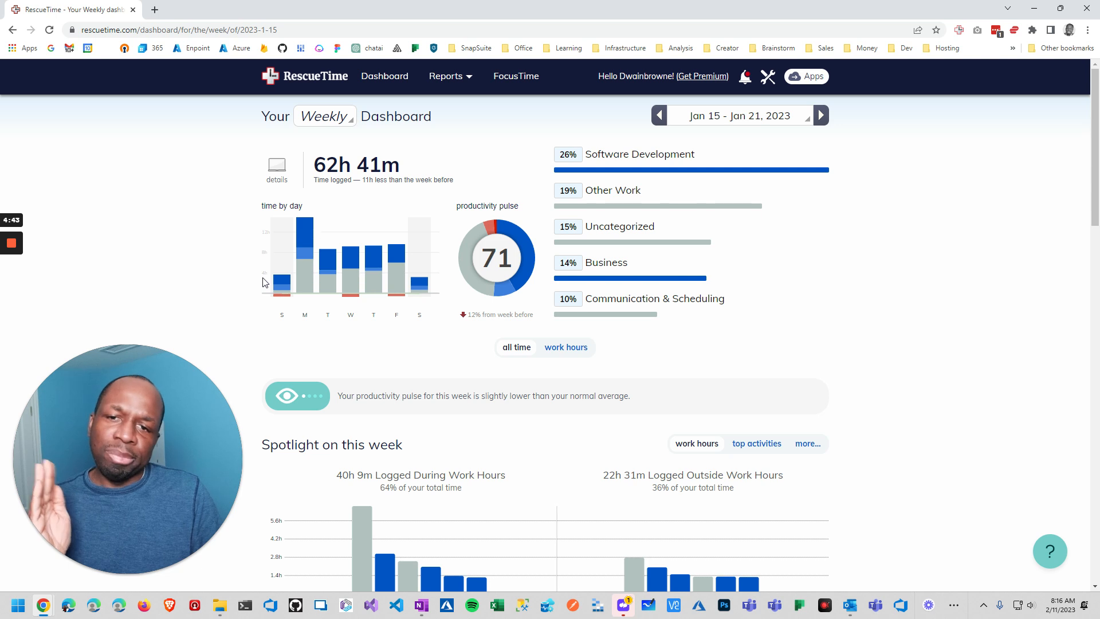
pyautogui.moveTo(295, 231)
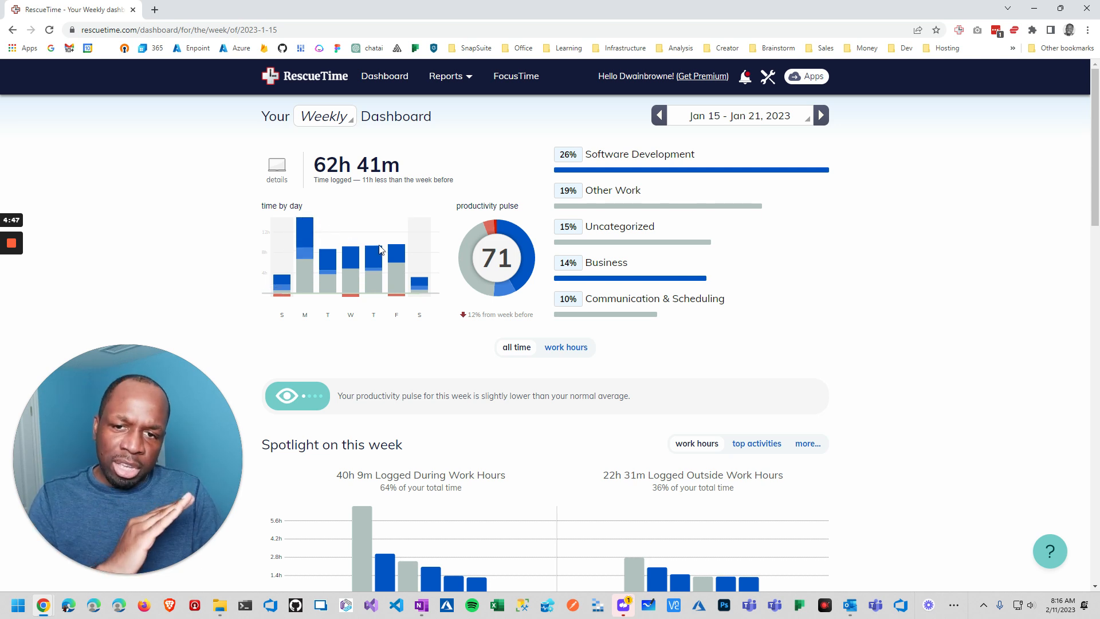
pyautogui.click(657, 115)
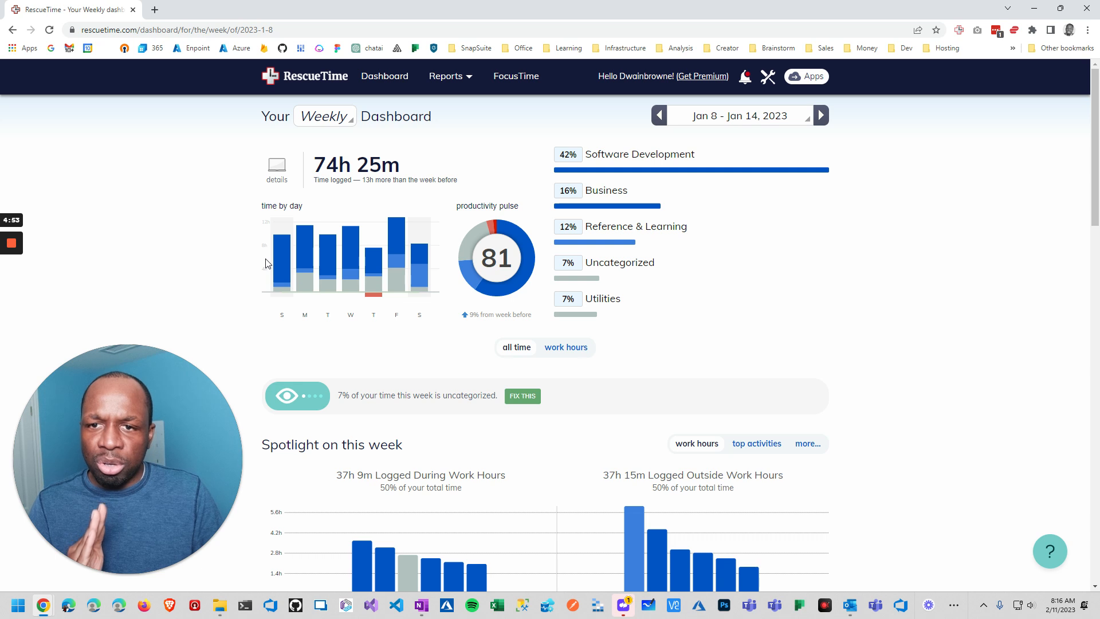
pyautogui.moveTo(319, 223)
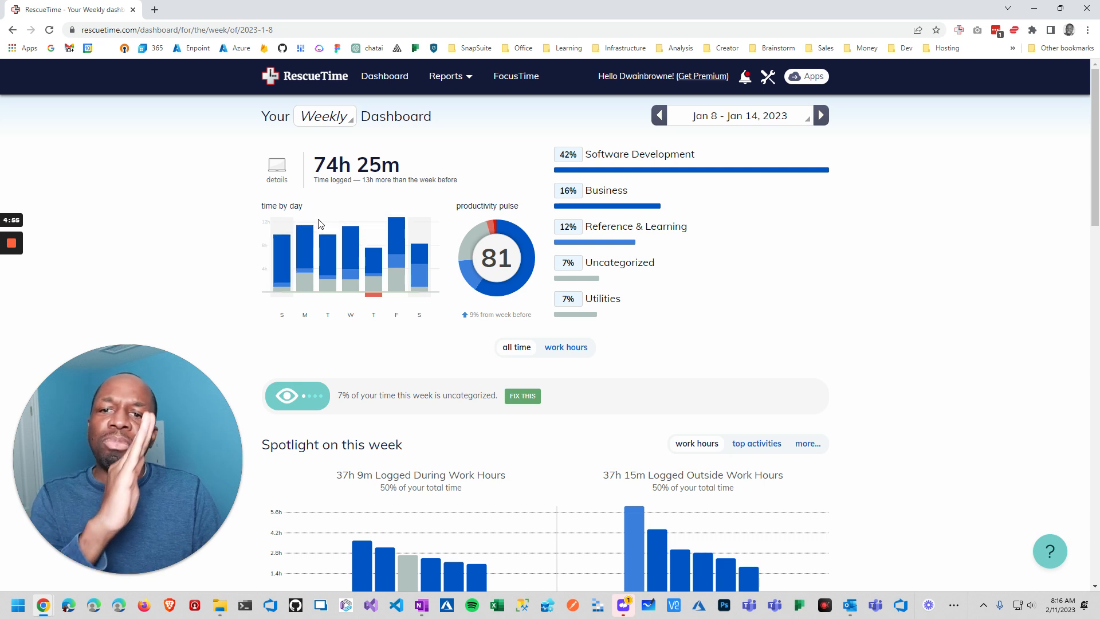
pyautogui.moveTo(382, 245)
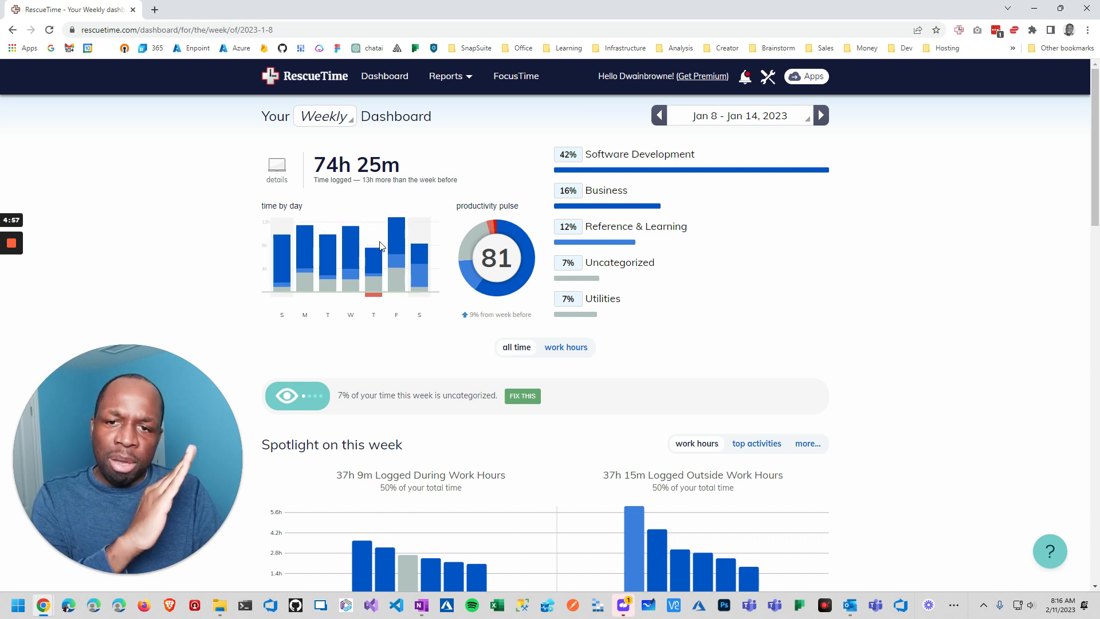
pyautogui.moveTo(397, 231)
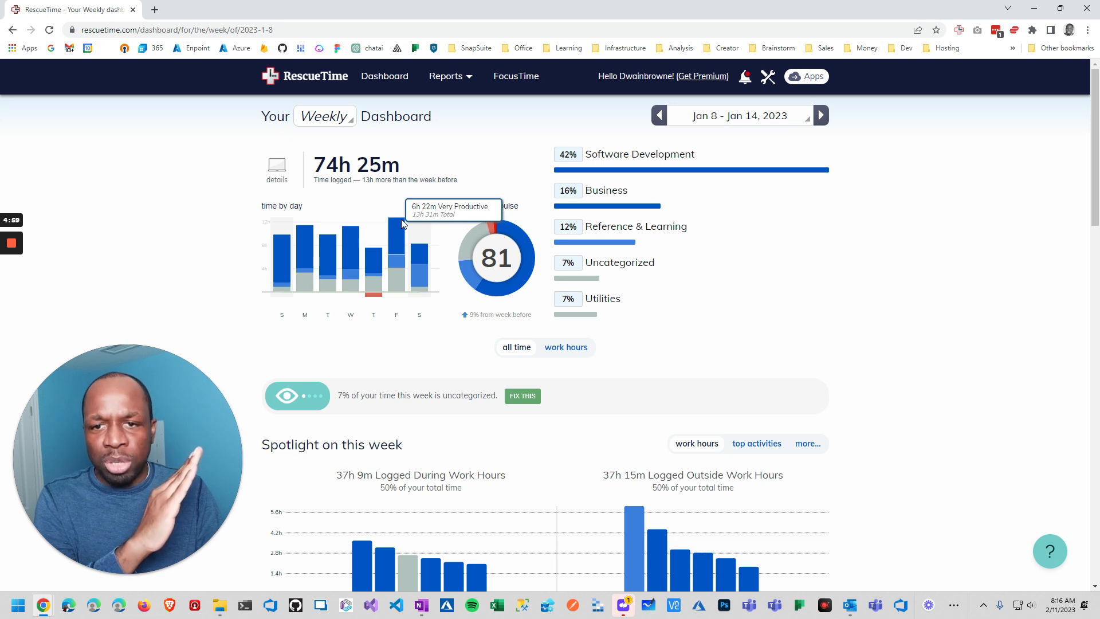
pyautogui.click(657, 115)
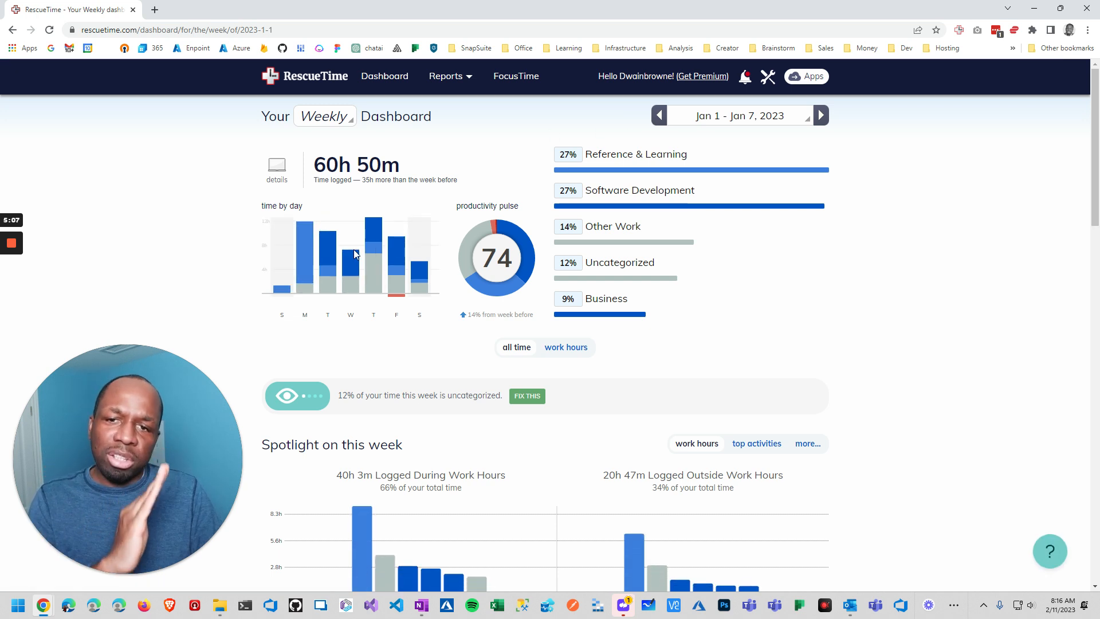
pyautogui.moveTo(410, 273)
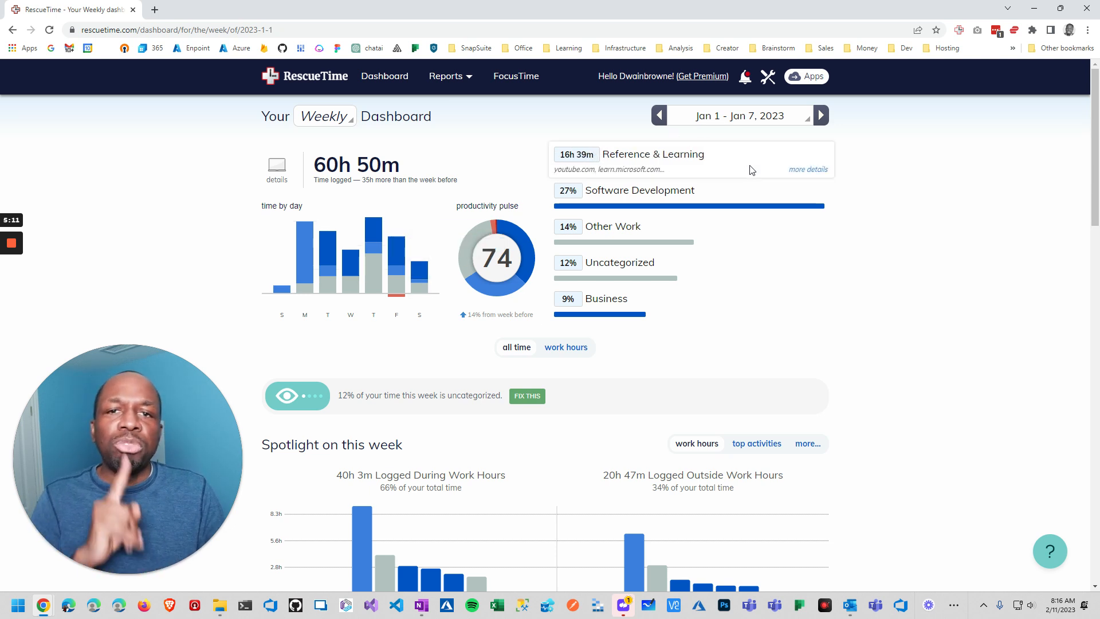
pyautogui.moveTo(785, 133)
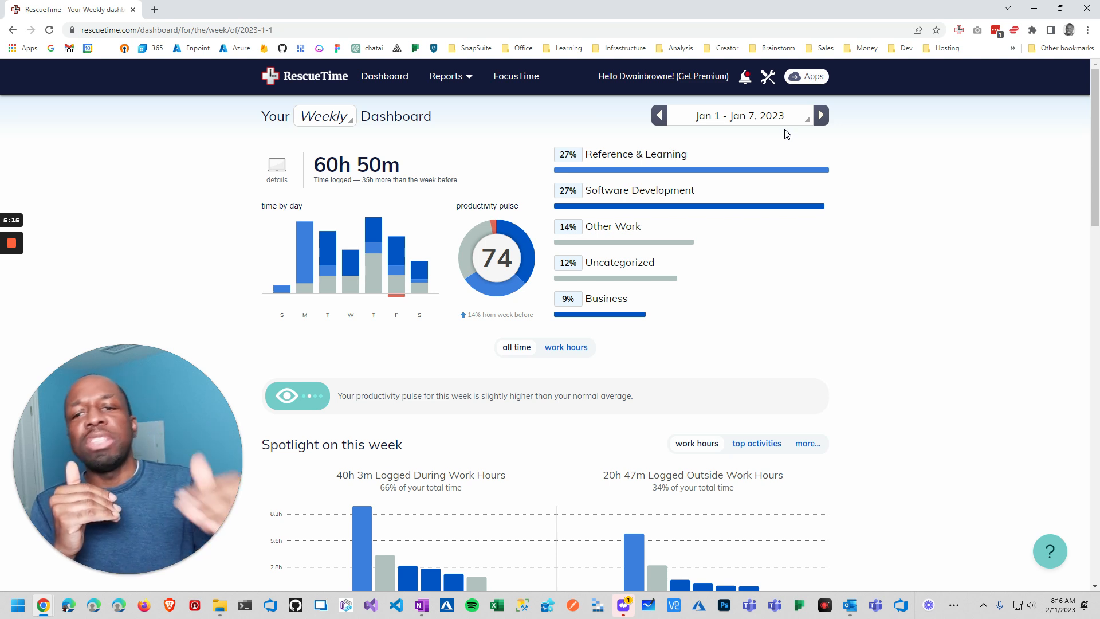
pyautogui.moveTo(372, 225)
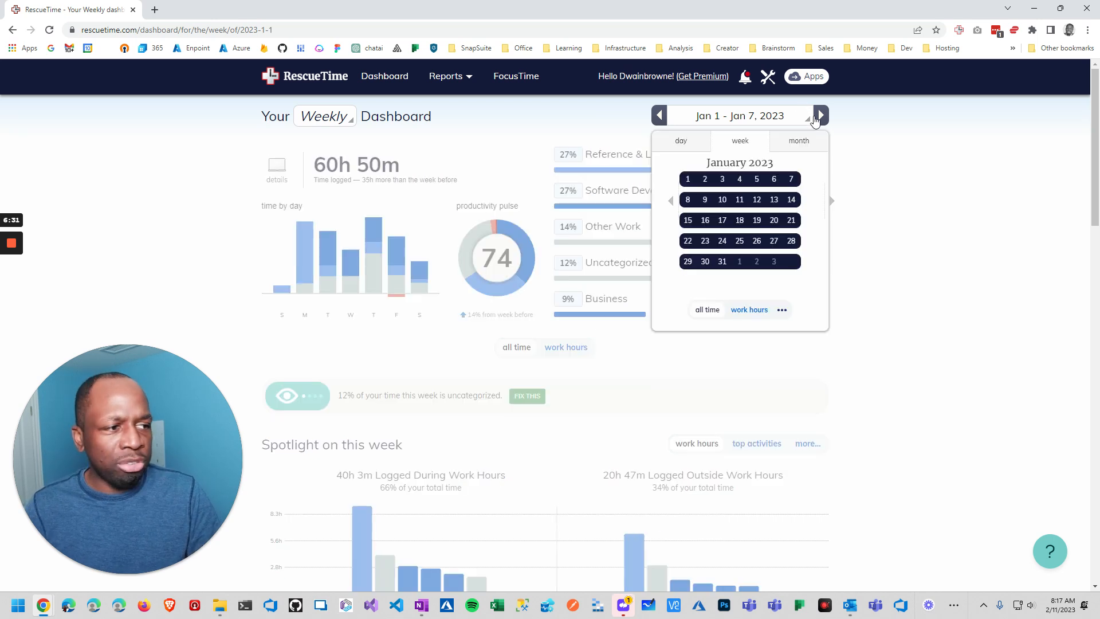
# - Show the Jan 8–14, 2023 dashboard and launch Windows Calculator beside it
pyautogui.click(821, 115)
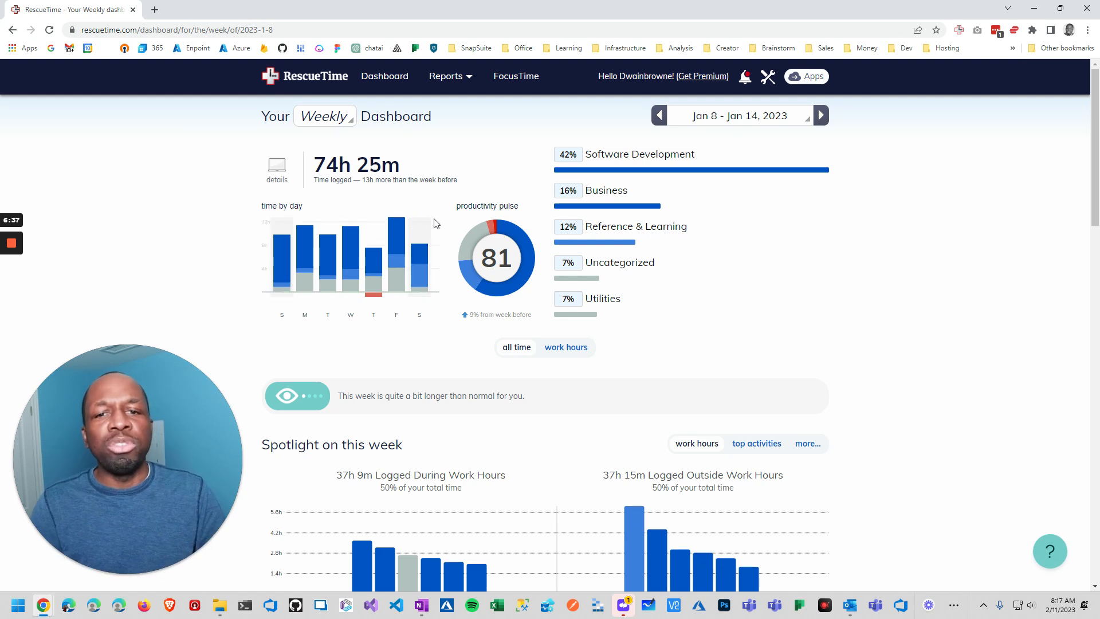
pyautogui.click(927, 605)
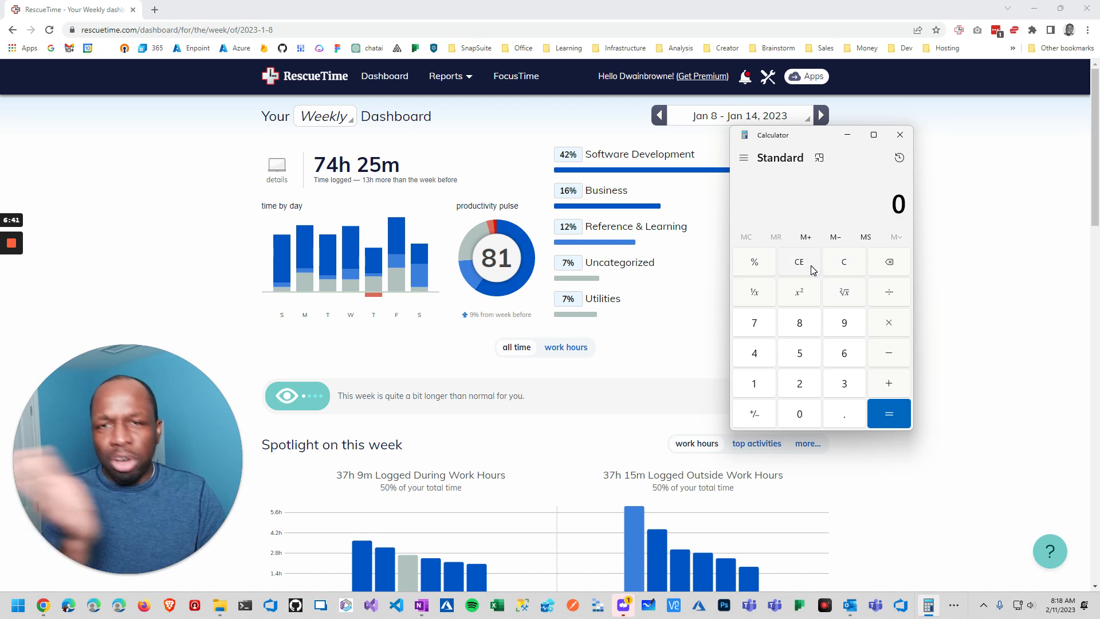
# - Enter 70 hours in Calculator, then close it, leaving the Jan 8–14 dashboard
pyautogui.click(799, 413)
pyautogui.write('70')
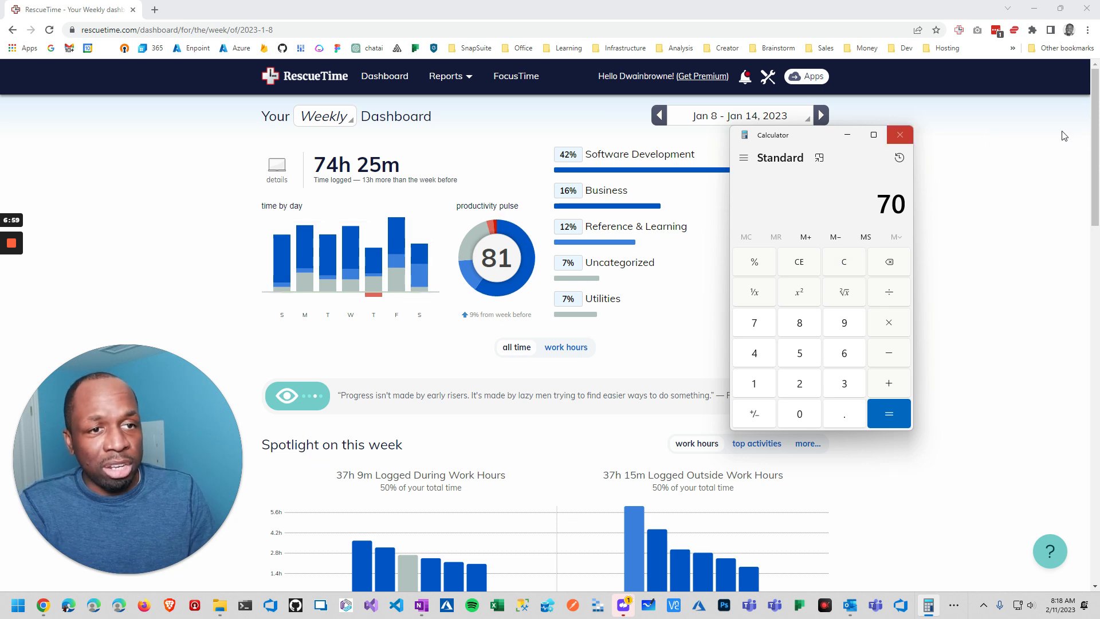
pyautogui.click(898, 135)
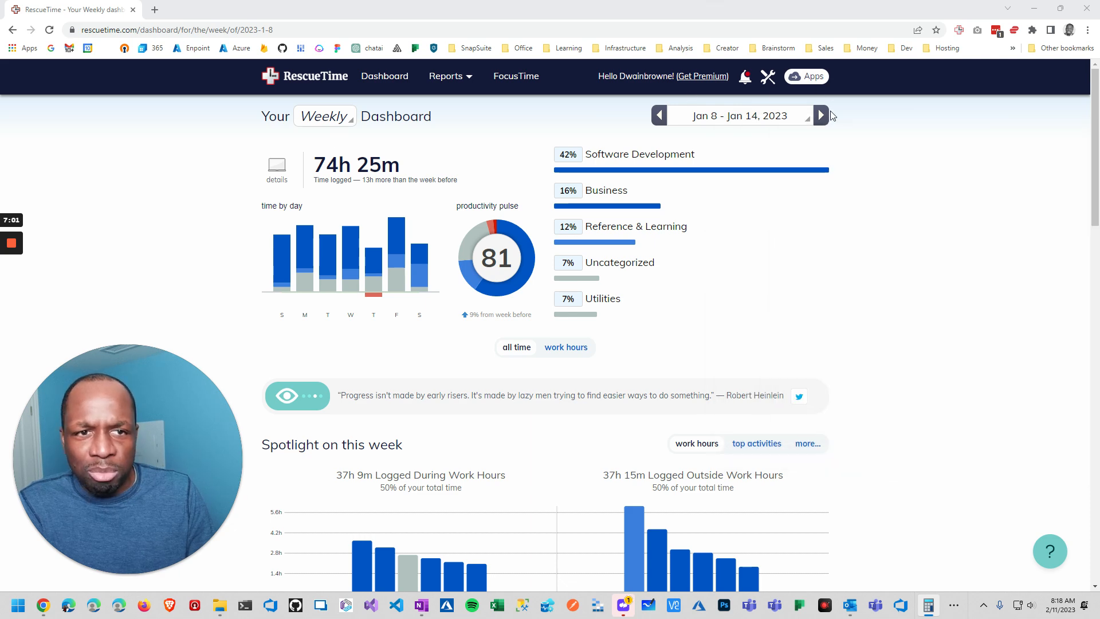
# - Move to the Jan 15–21 week, reopen Calculator and compute 70 × 0.7
pyautogui.click(820, 115)
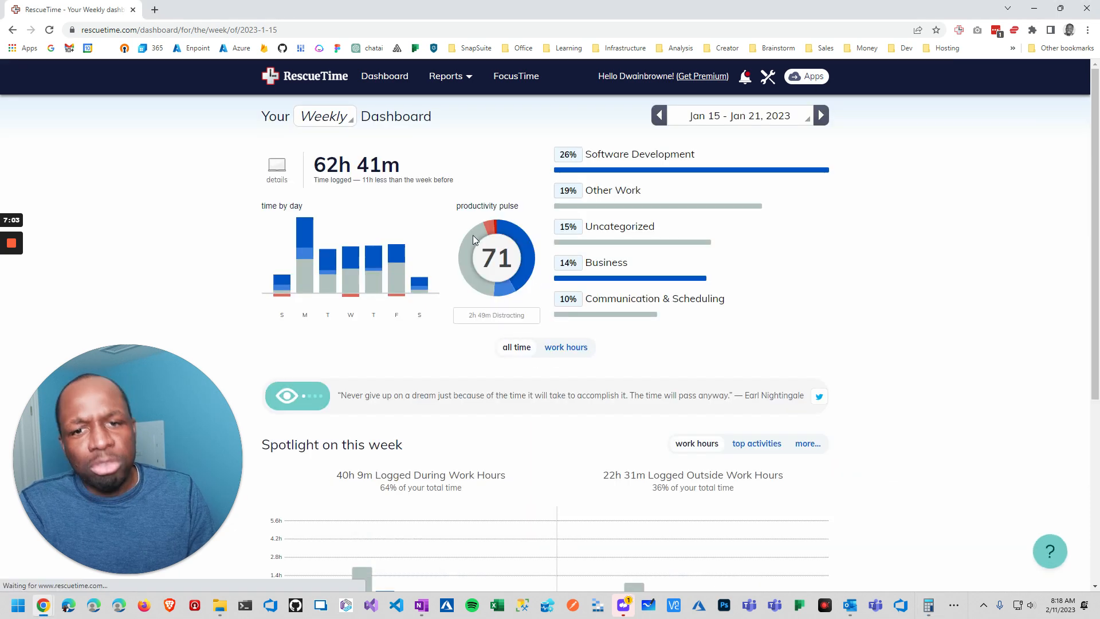
pyautogui.click(926, 605)
pyautogui.write('70')
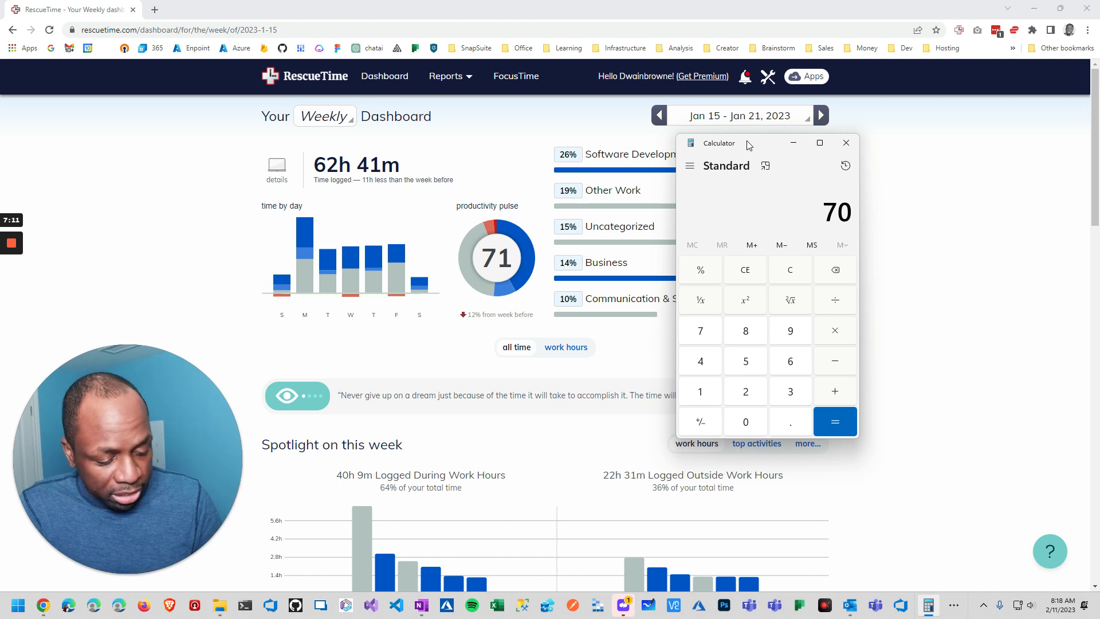
pyautogui.click(833, 330)
pyautogui.write('0.')
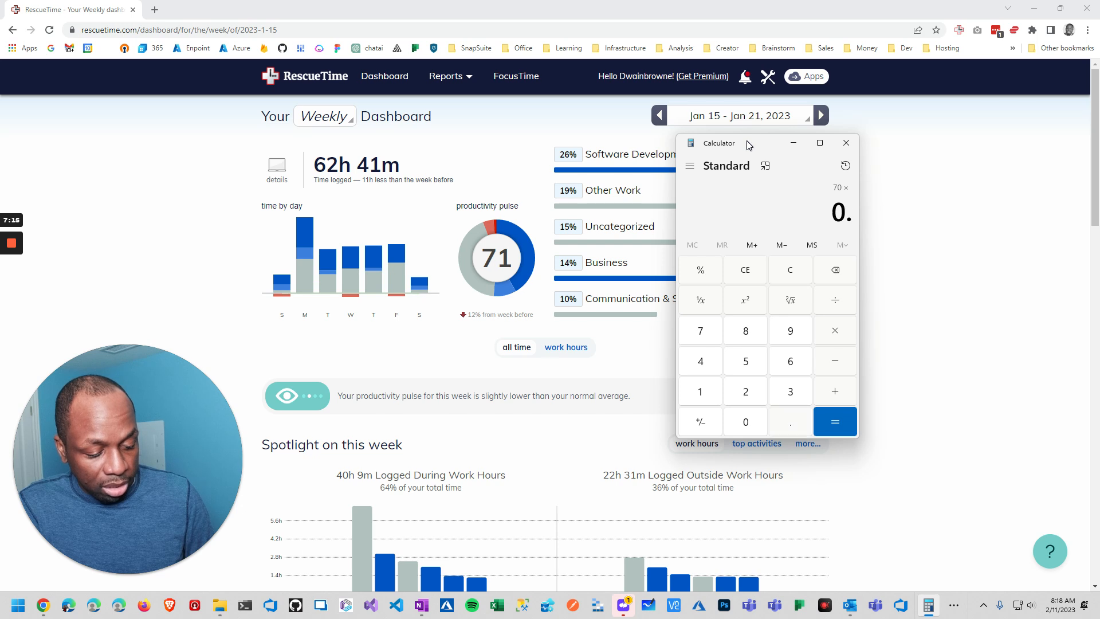
pyautogui.click(699, 330)
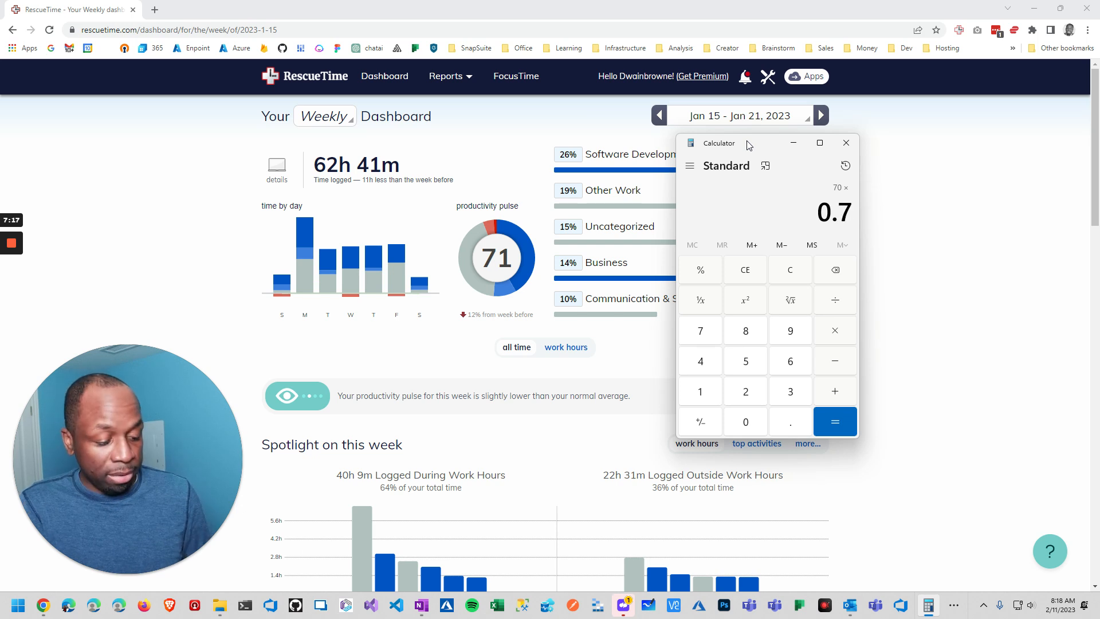
pyautogui.click(834, 421)
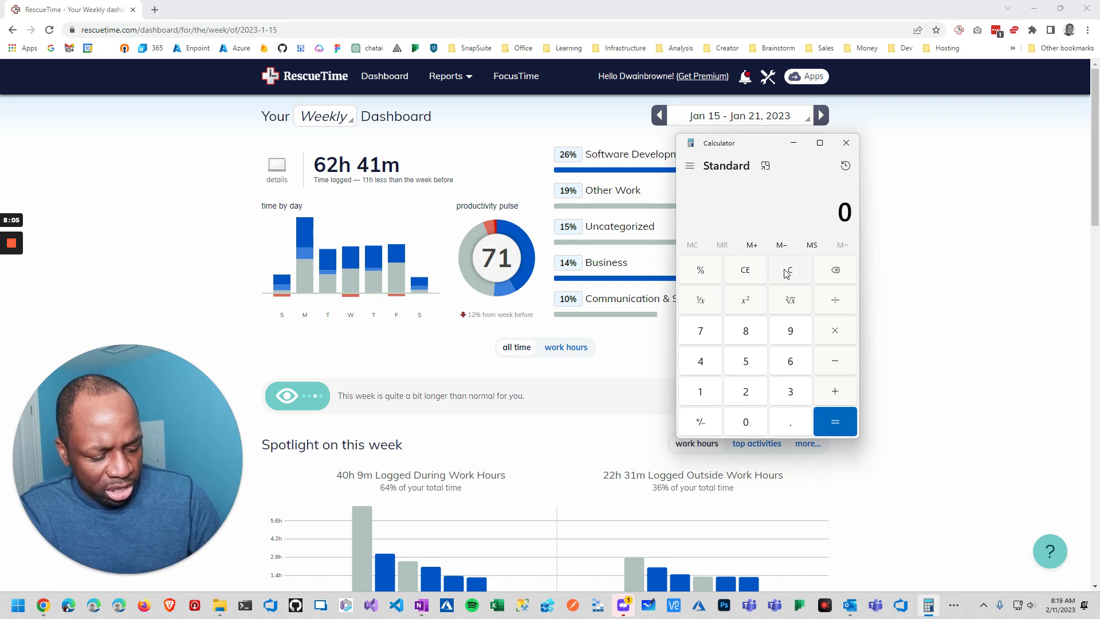
# - Compute 25 ÷ 70 (about 0.357), then clear the calculator to zero
pyautogui.click(835, 299)
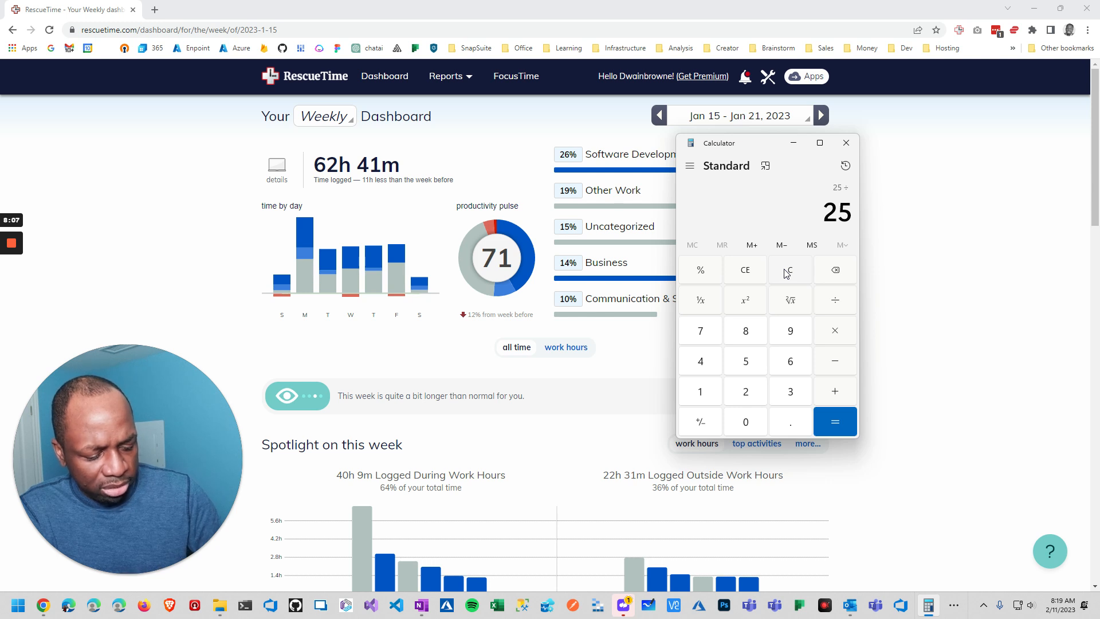
pyautogui.click(834, 421)
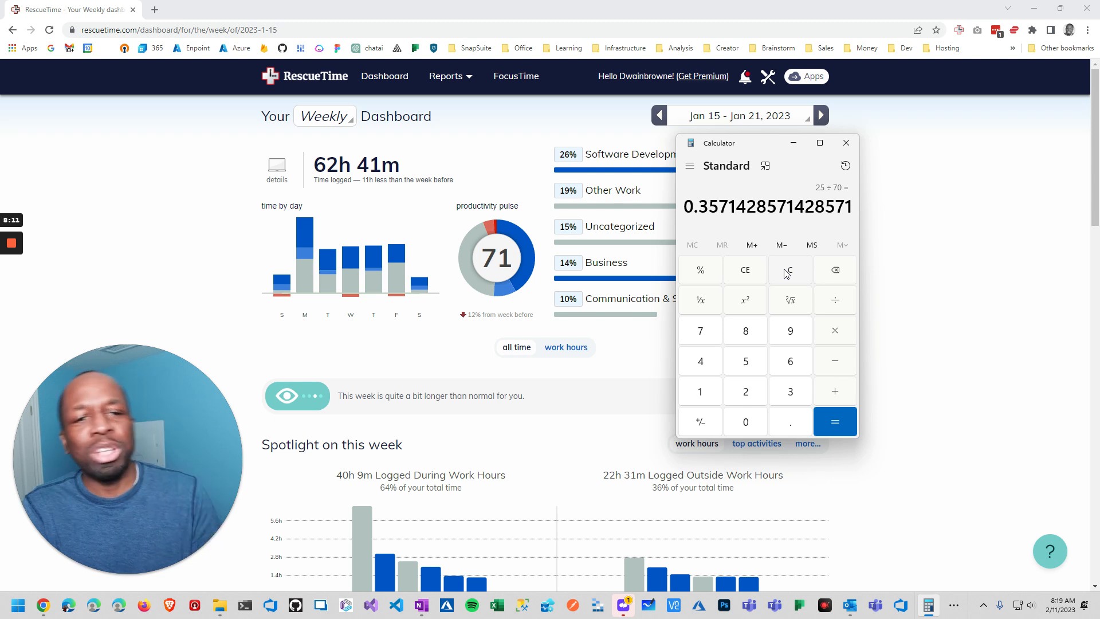
pyautogui.click(789, 270)
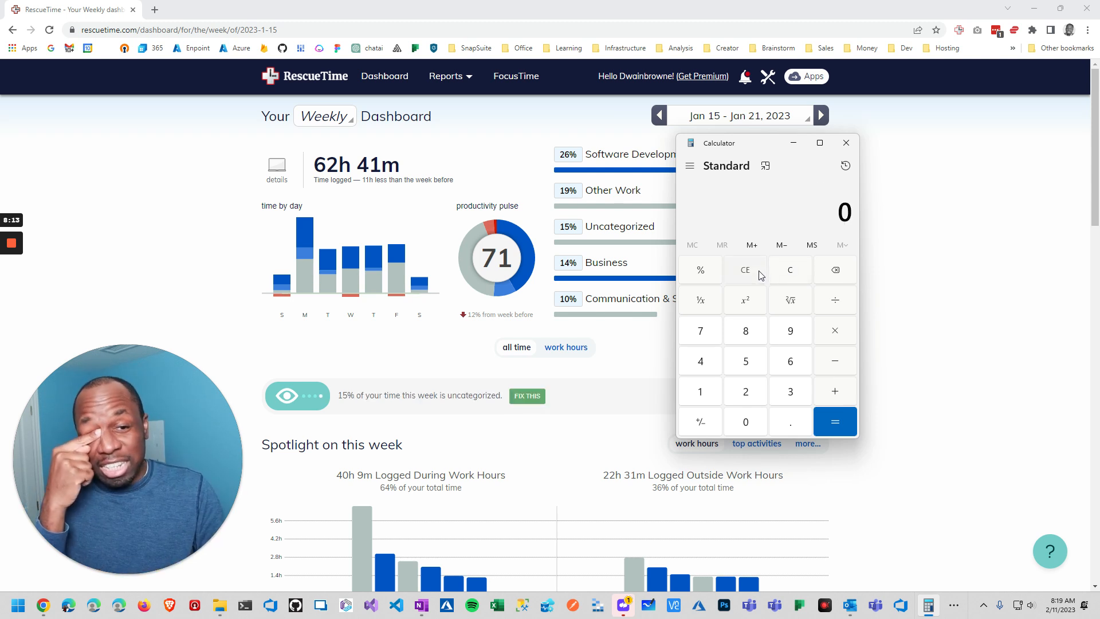
pyautogui.moveTo(791, 274)
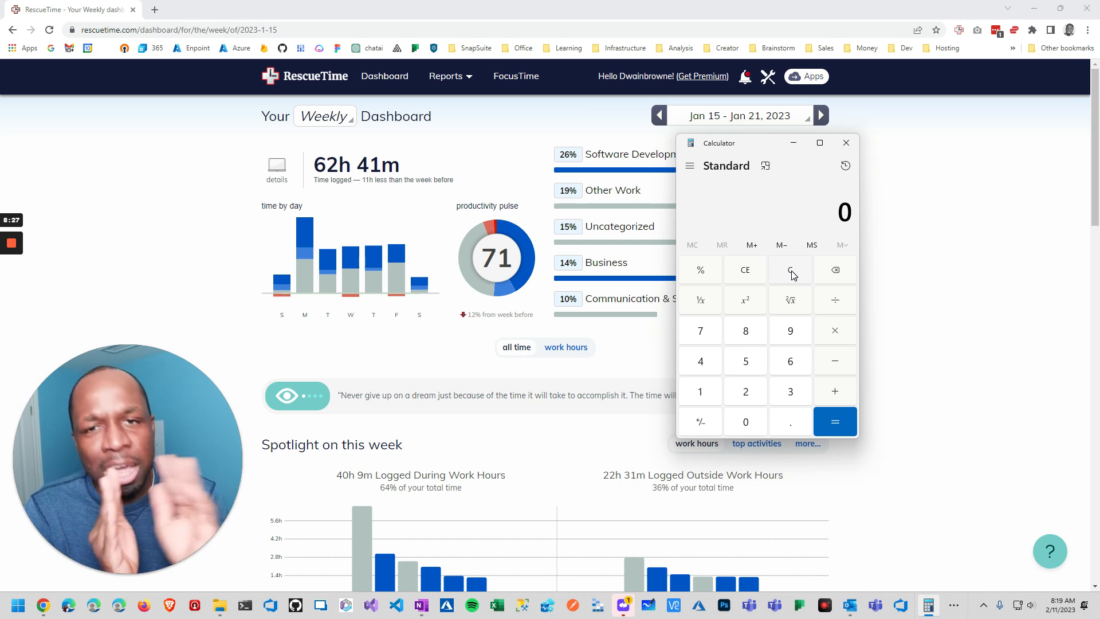
pyautogui.moveTo(761, 144)
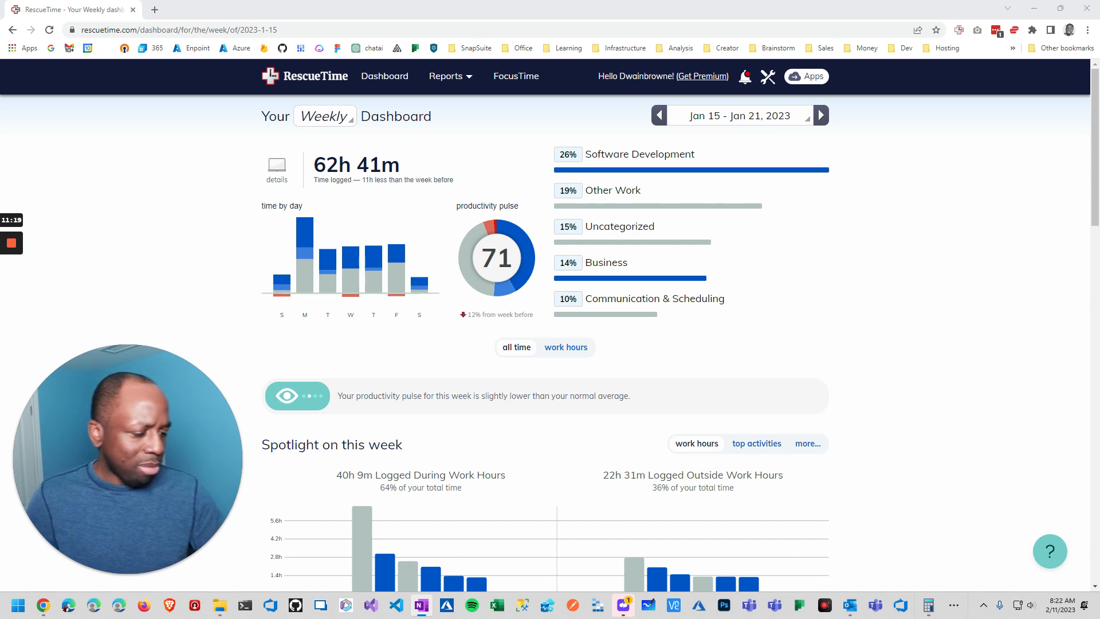
pyautogui.moveTo(155, 215)
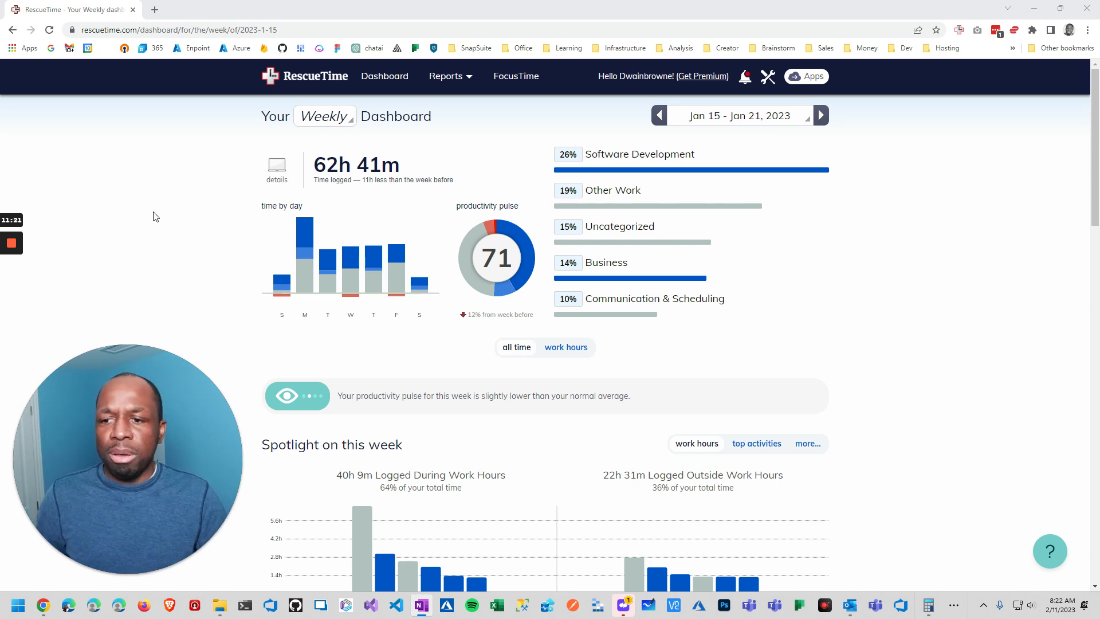
pyautogui.click(11, 243)
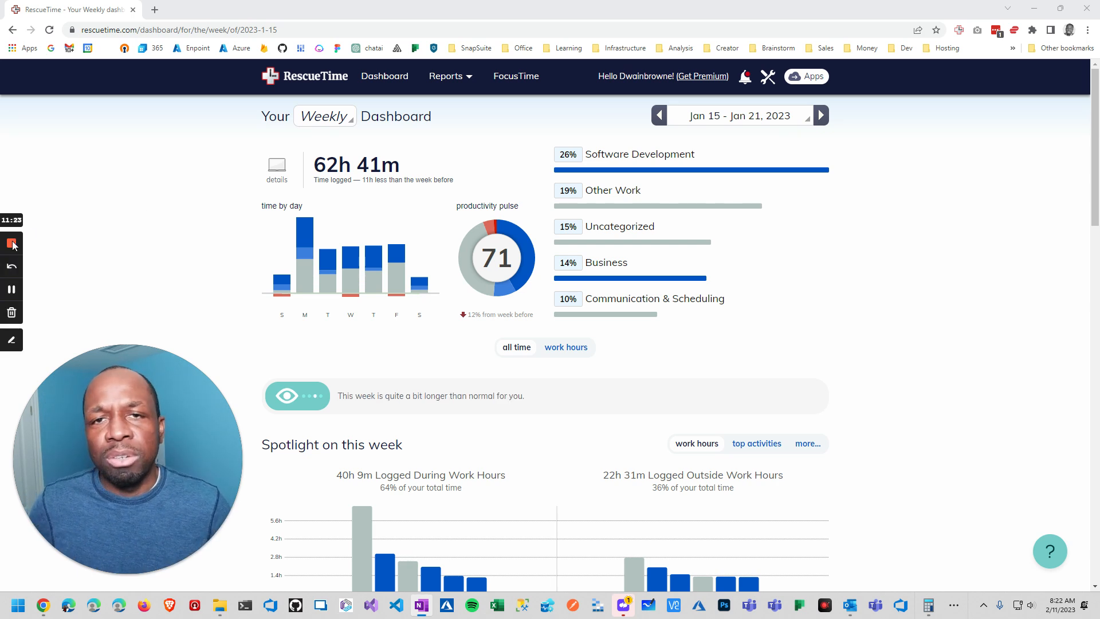
pyautogui.moveTo(11, 243)
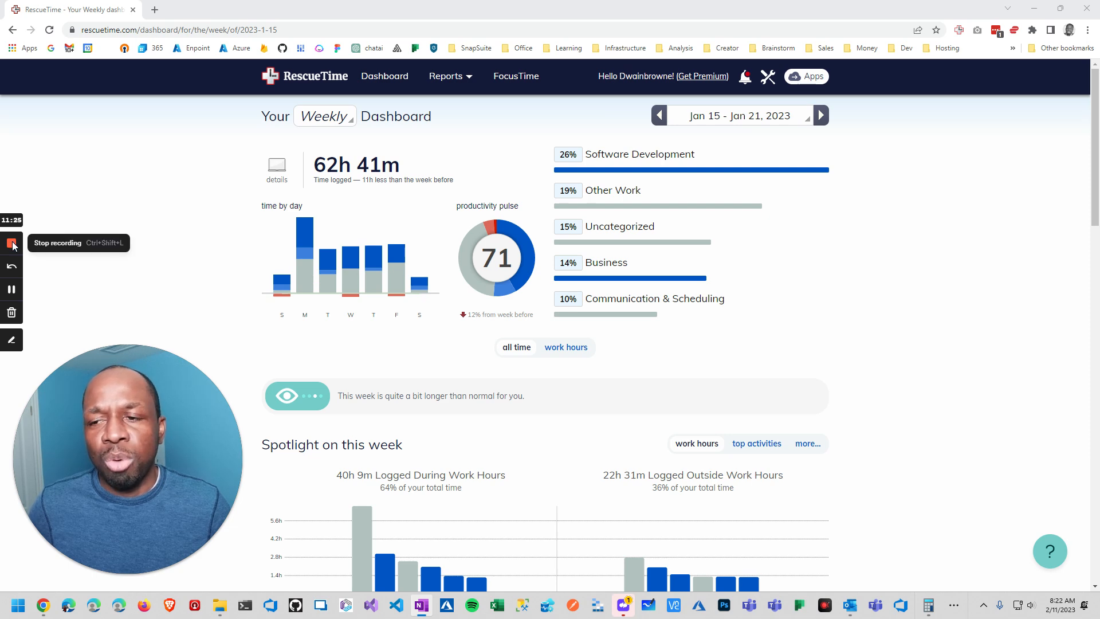